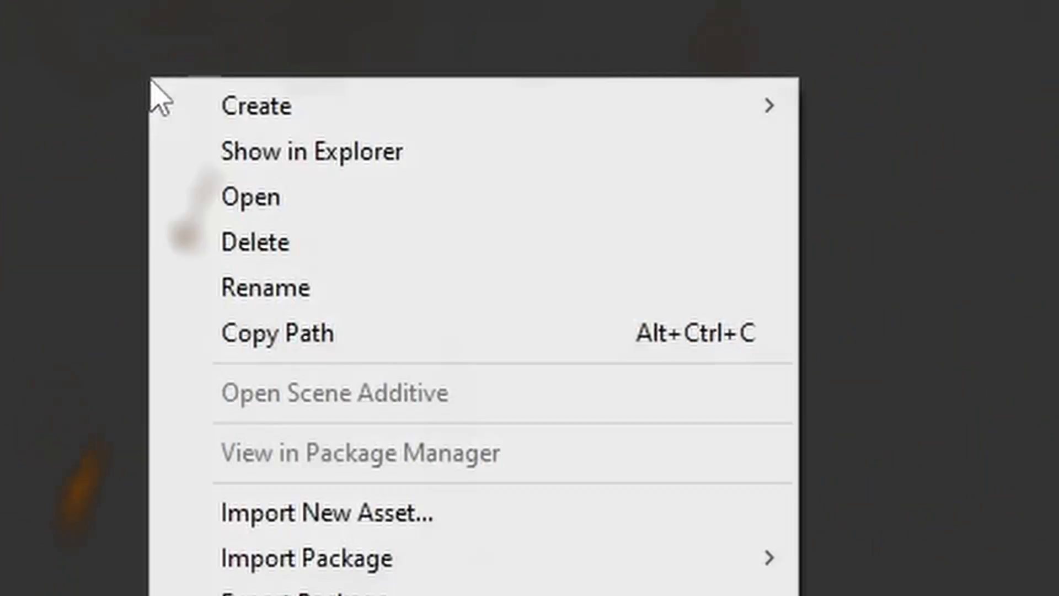
# - Create a new empty file named GetLighting.hlsl in the Shaders folder, accepting the extension change
pyautogui.click(311, 151)
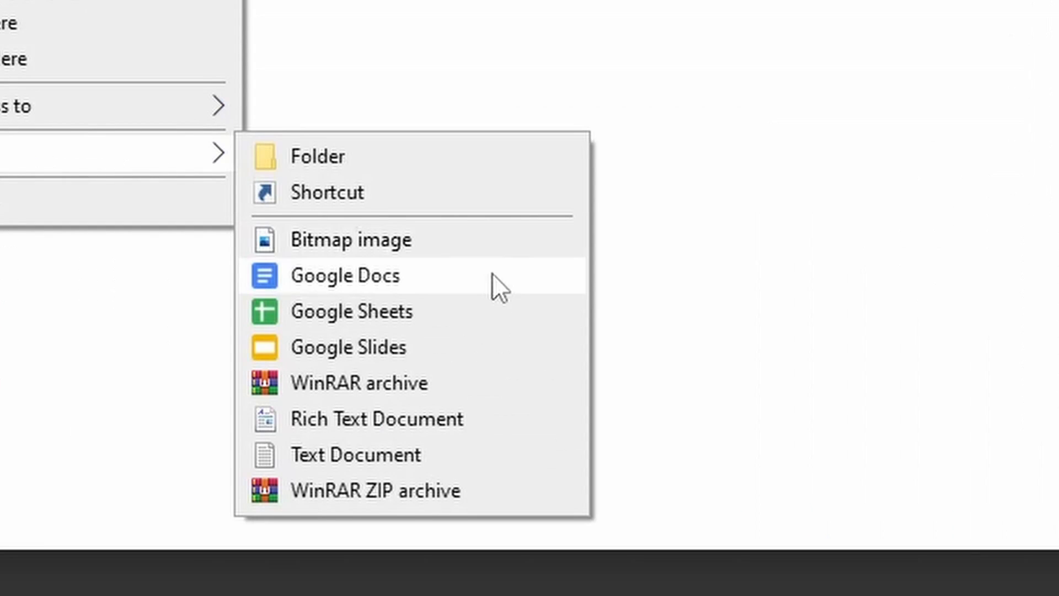
pyautogui.click(356, 455)
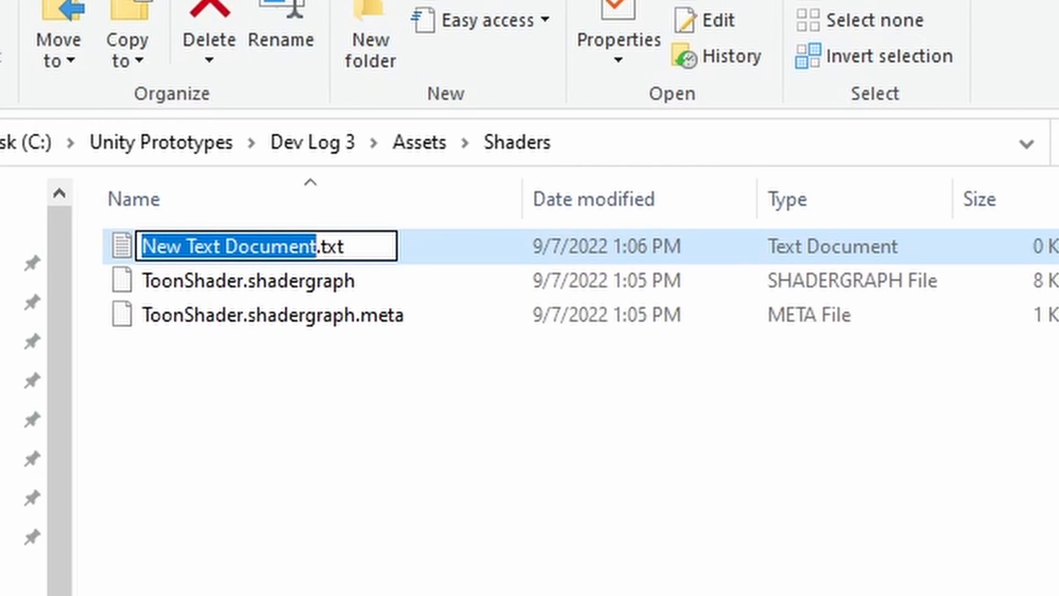
pyautogui.write('GetLighting.tx')
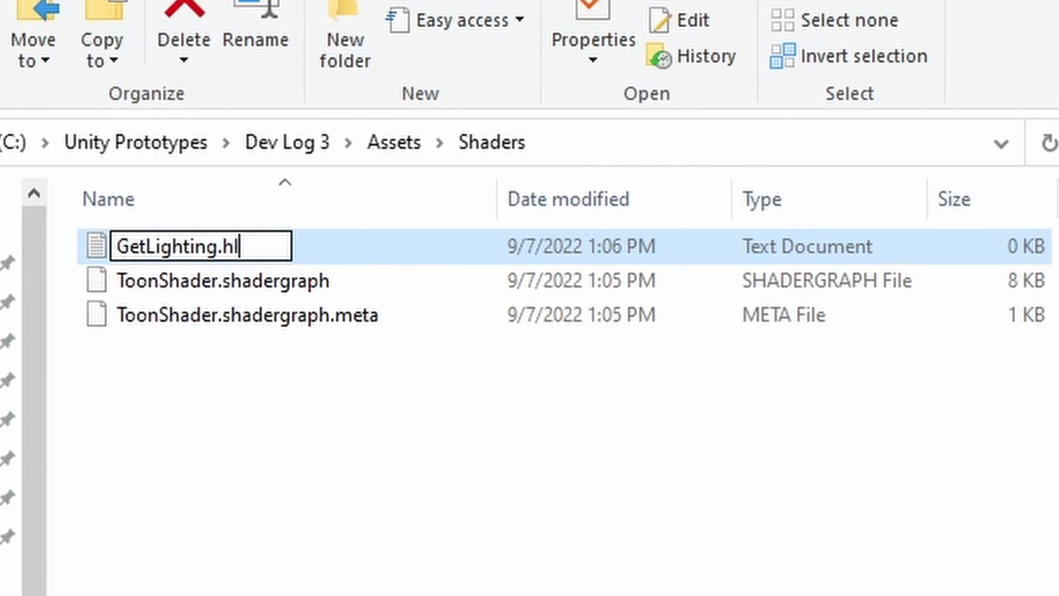
pyautogui.press('Enter')
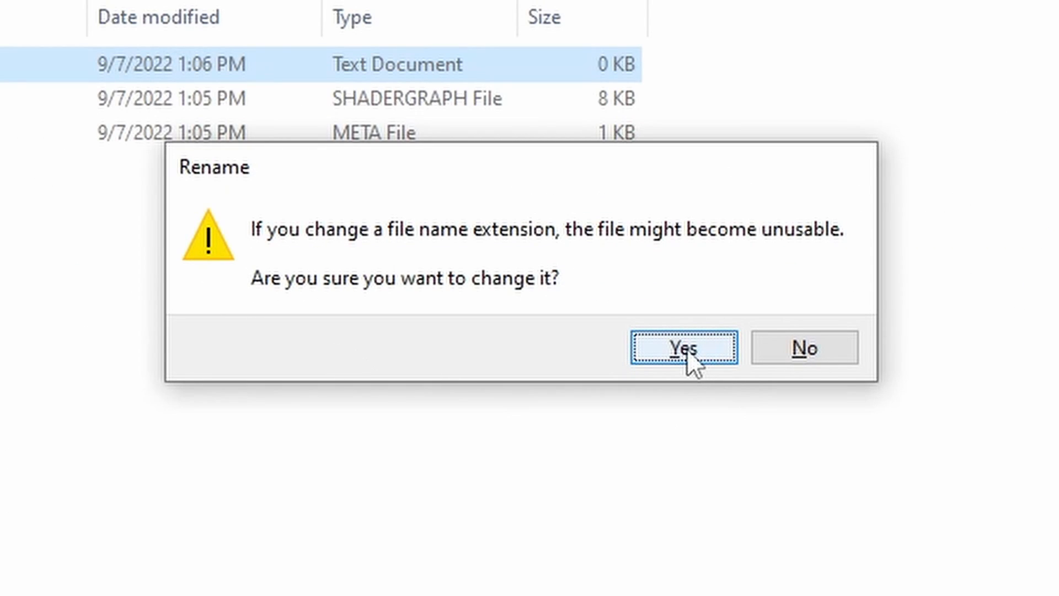
pyautogui.click(684, 348)
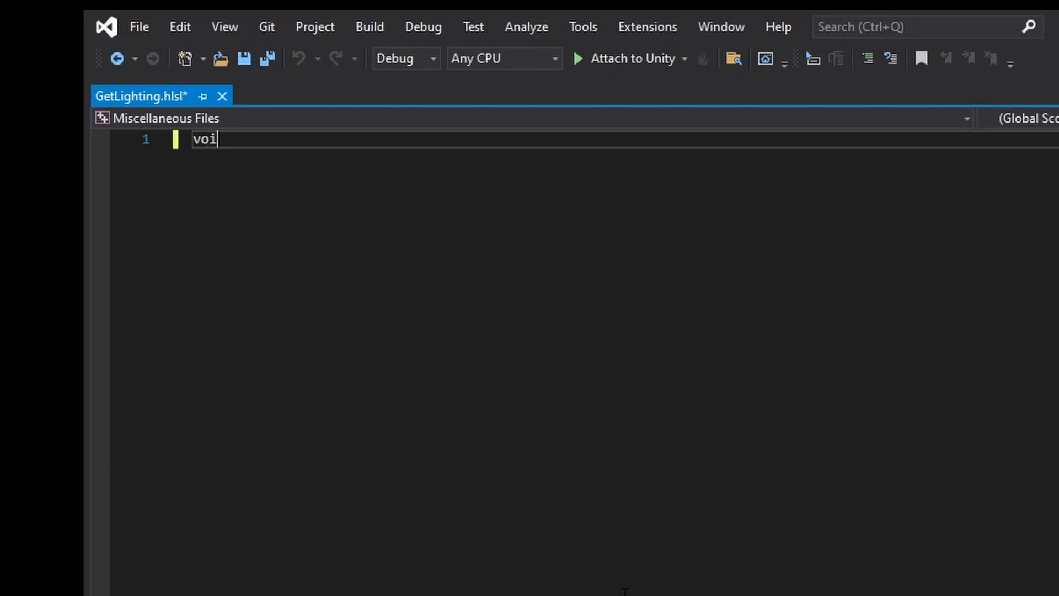
# - Declare void GetLight_float(float3 WorldPos, out float3 Direction, out float3 Color, out float Attenuation)
pyautogui.write('d')
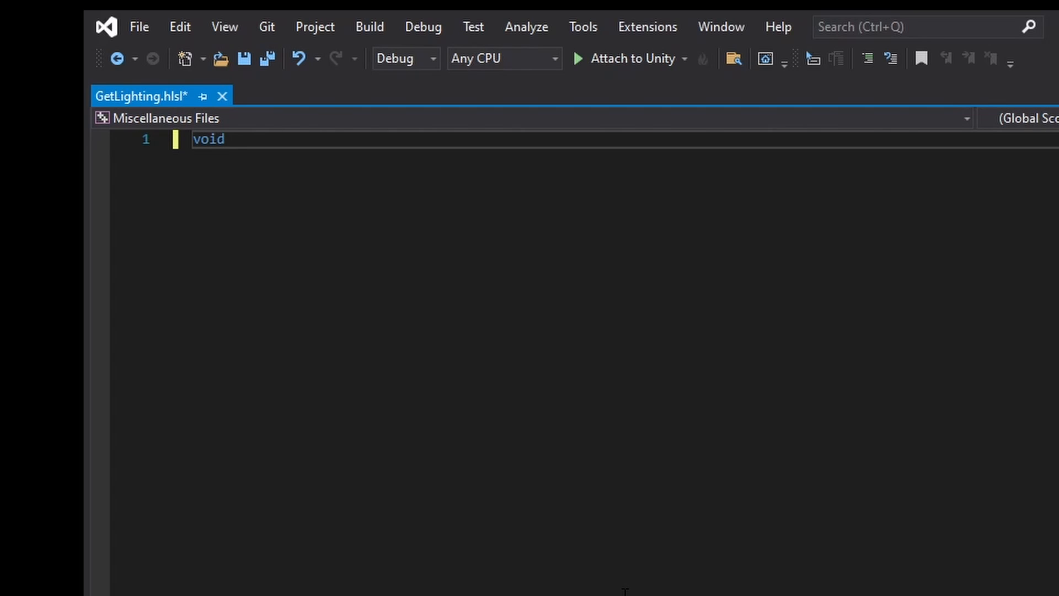
pyautogui.write('Get')
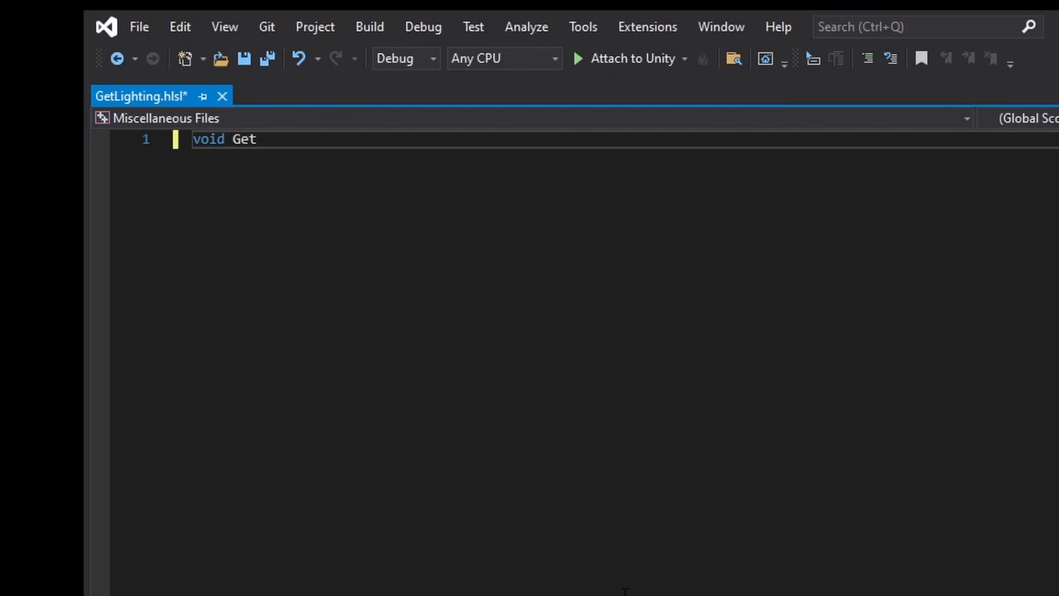
pyautogui.write('Light')
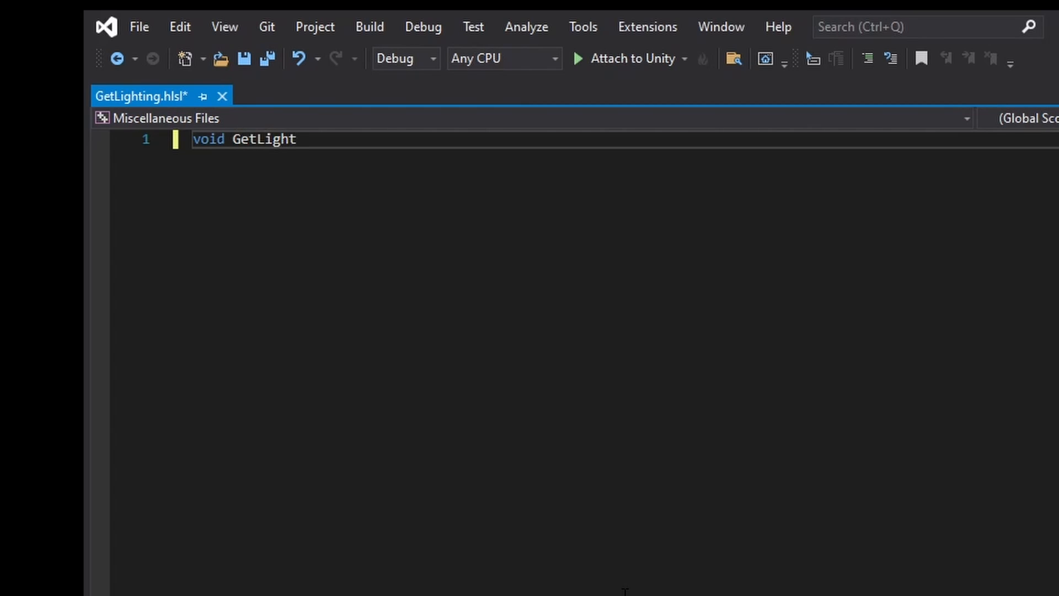
pyautogui.write('_float(float3')
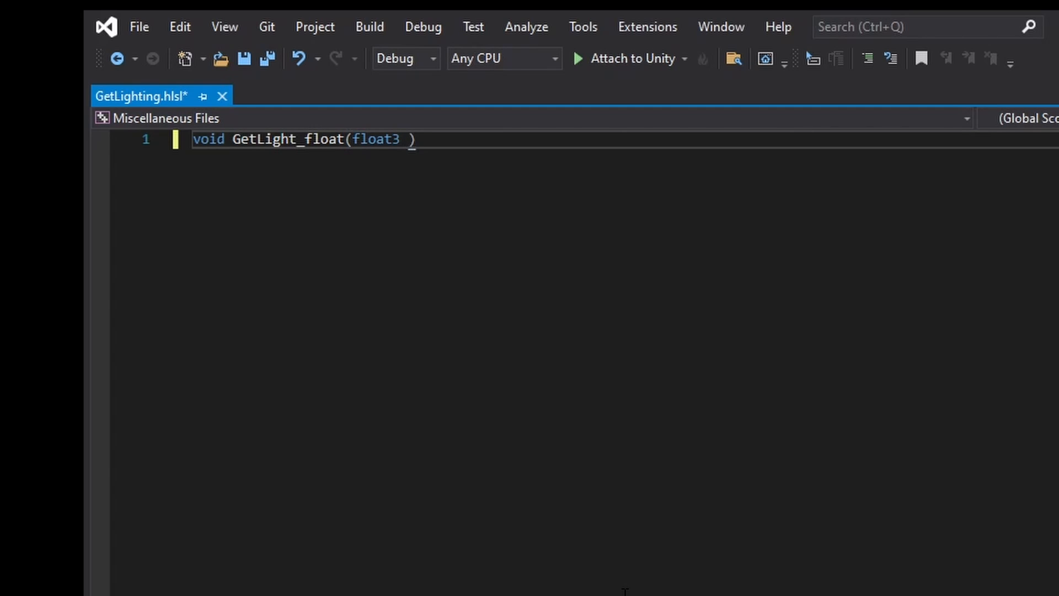
pyautogui.write('WorldPos')
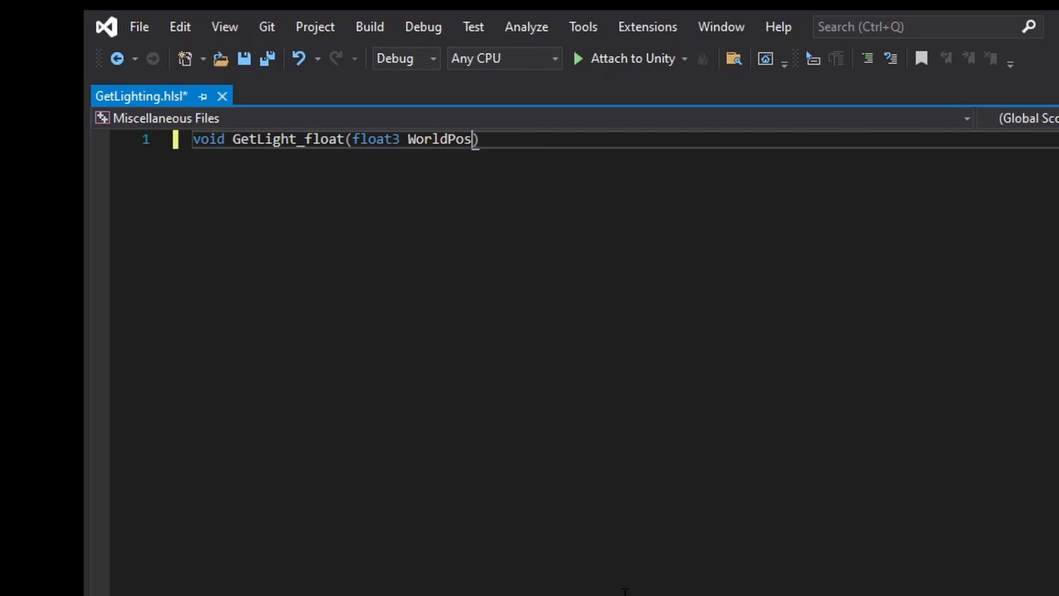
pyautogui.write(', out float3 Direction')
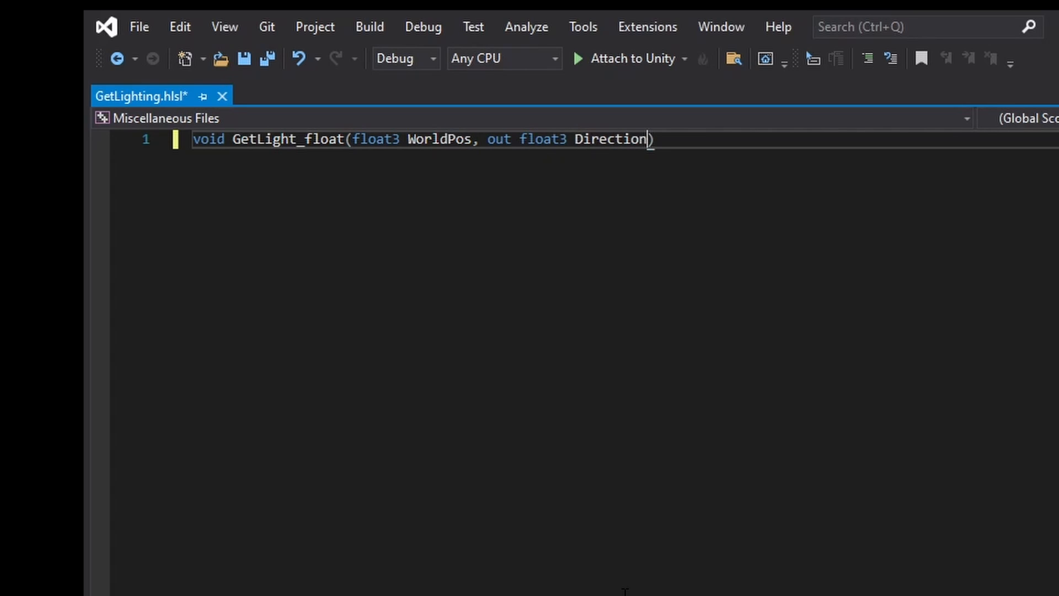
pyautogui.write(', out float3 Color,')
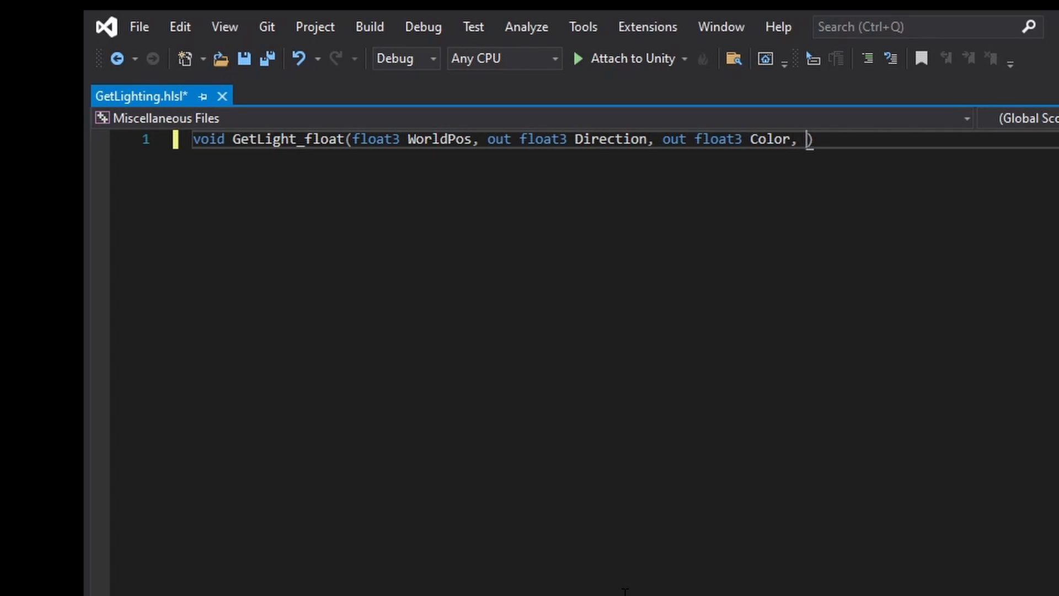
pyautogui.write('out float A')
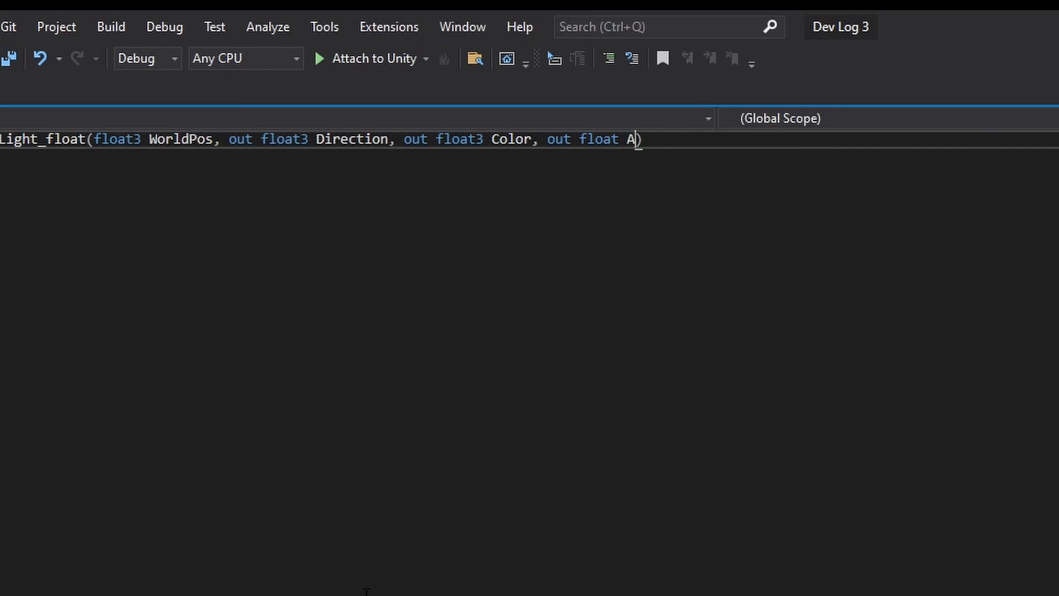
pyautogui.write('ttenuati')
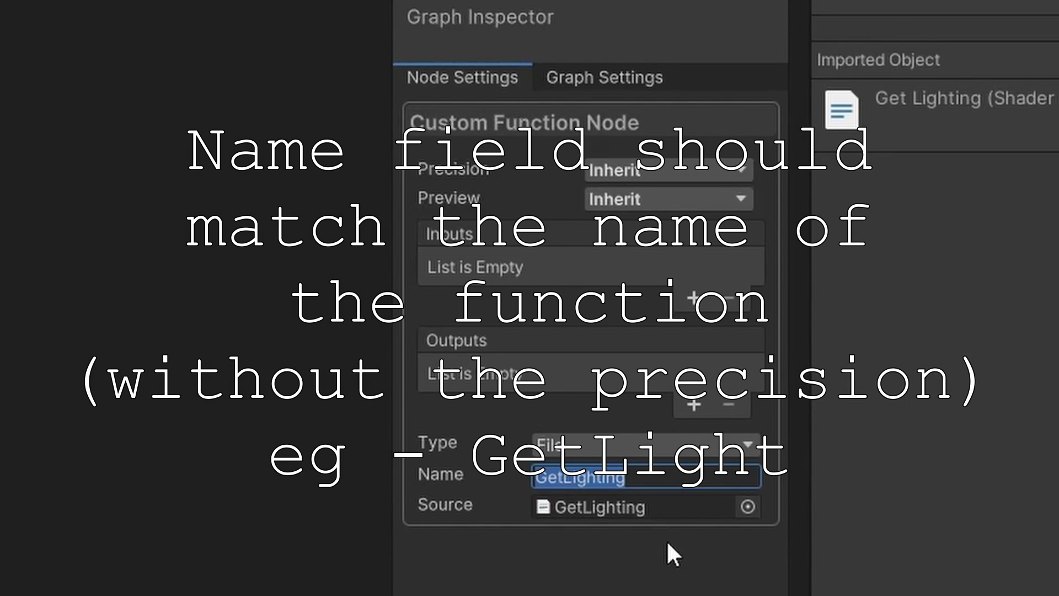
# - Name the custom function node GetLight and add WorldPosition input plus Direction, Color, Attenuation outputs
pyautogui.write('GetLight')
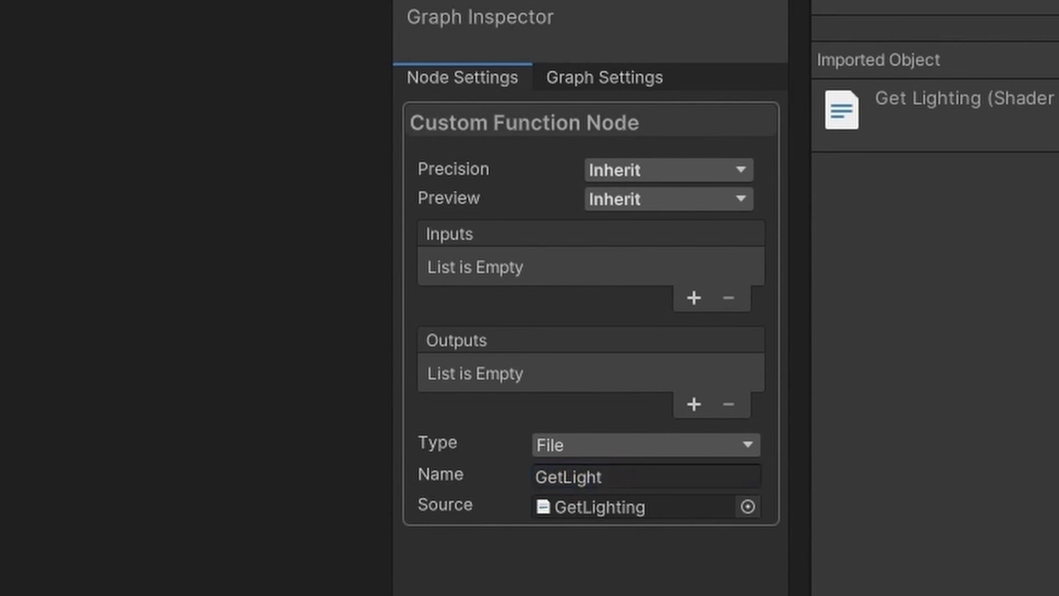
pyautogui.click(693, 298)
pyautogui.write('Wo')
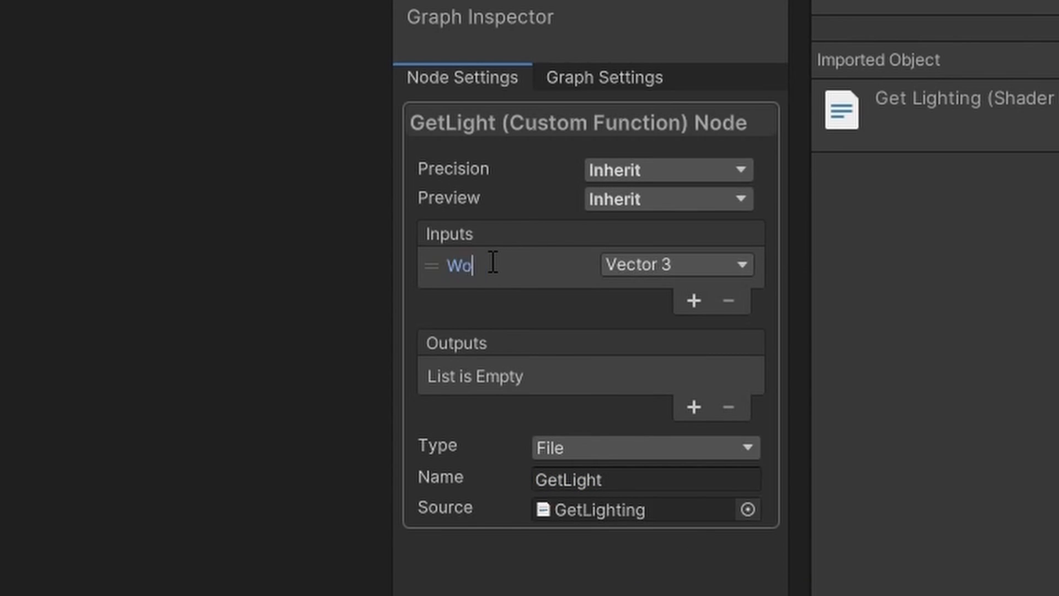
pyautogui.write('ldPosition')
pyautogui.write('A')
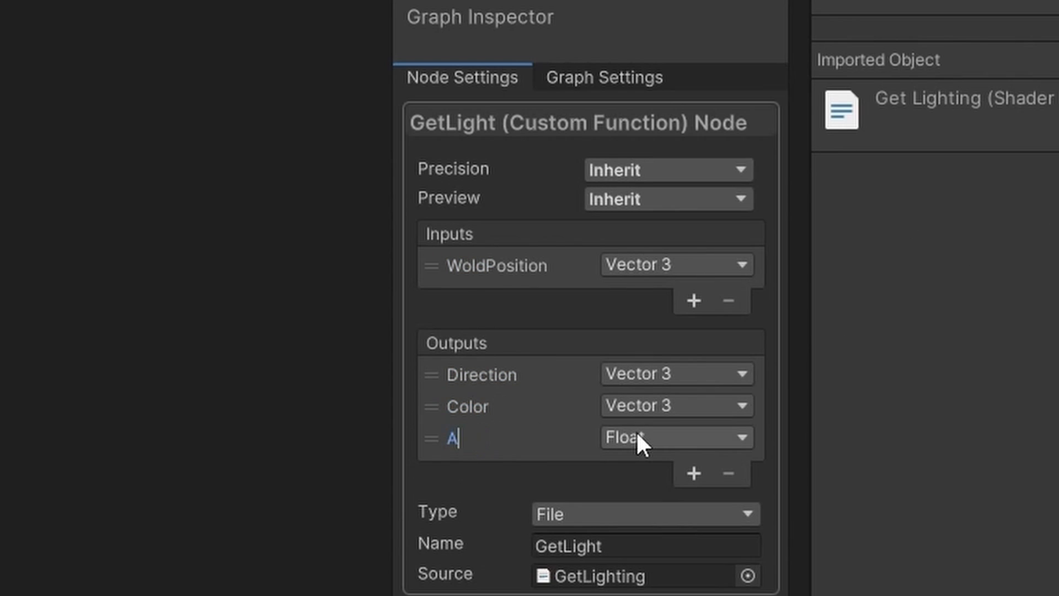
pyautogui.write('ttenuation')
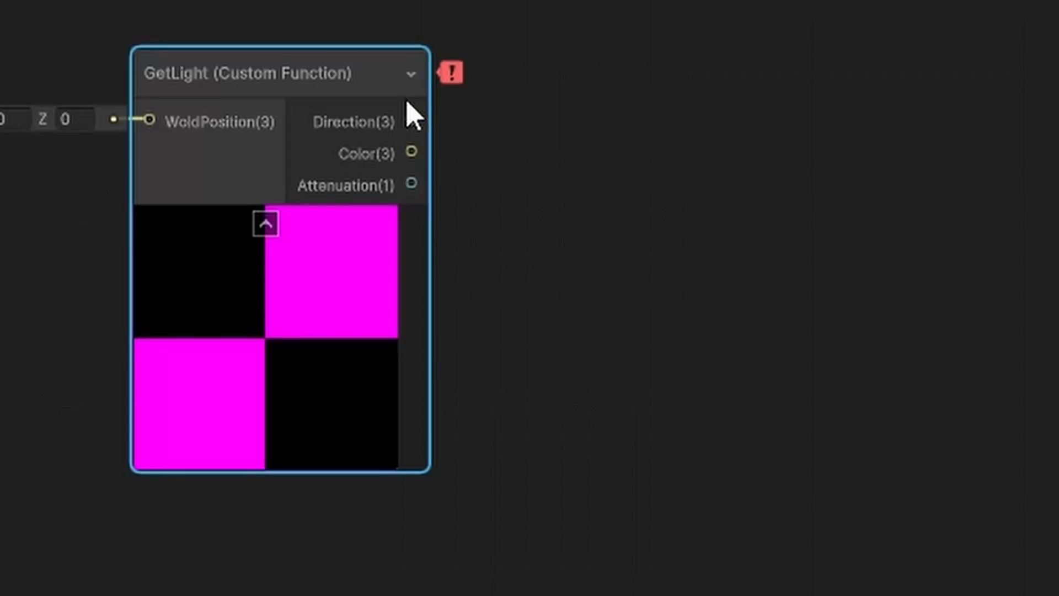
pyautogui.moveTo(452, 75)
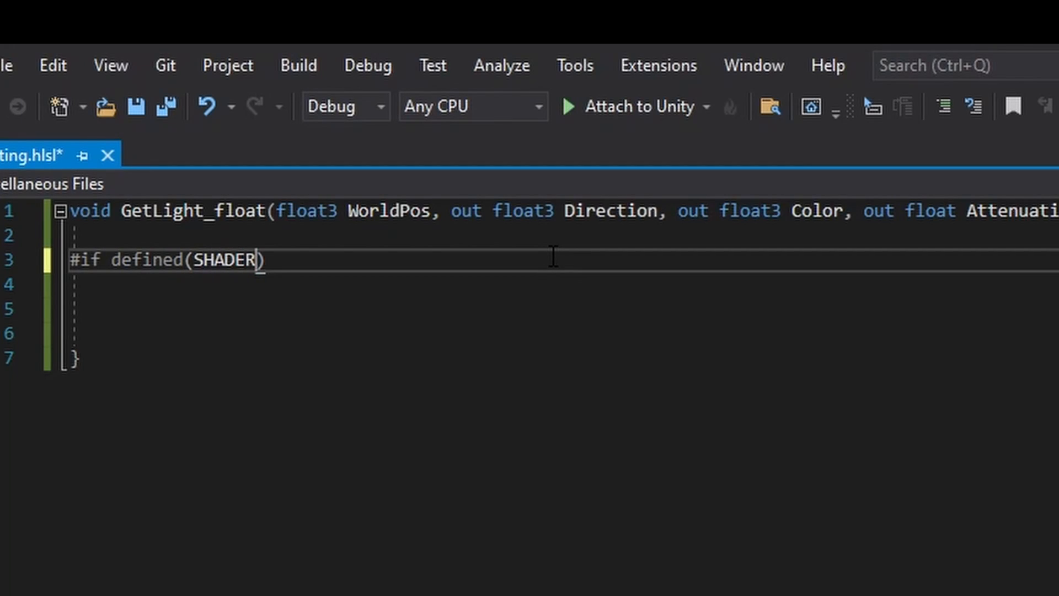
# - Add a SHADERGRAPH_PREVIEW branch setting Direction = half3(0.5, 0.5, 0), Color = 1, Attenuation = 1
pyautogui.write('GRAPH')
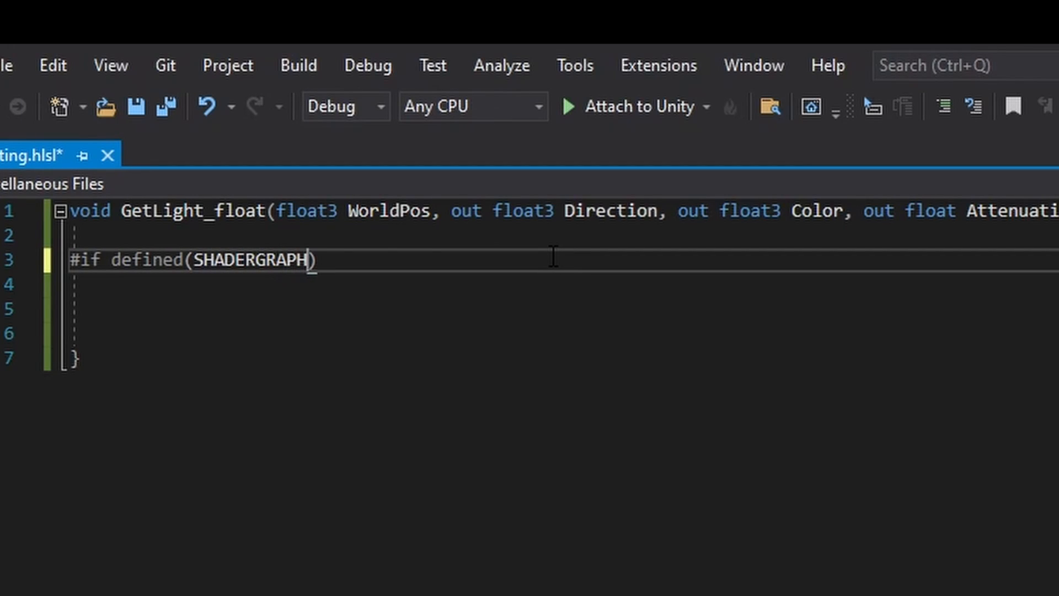
pyautogui.write('_P')
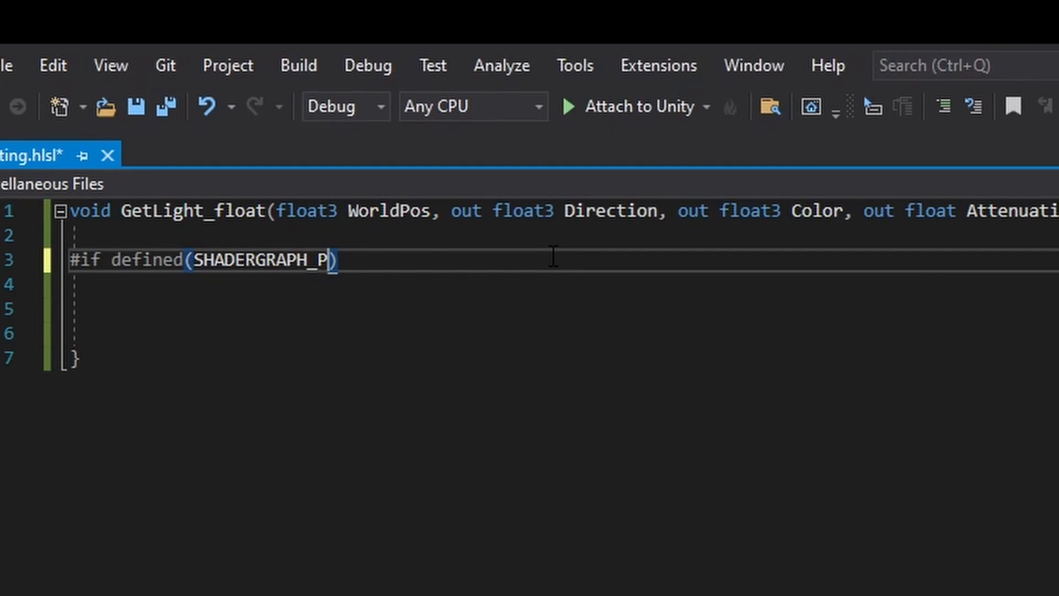
pyautogui.write('REVIEW')
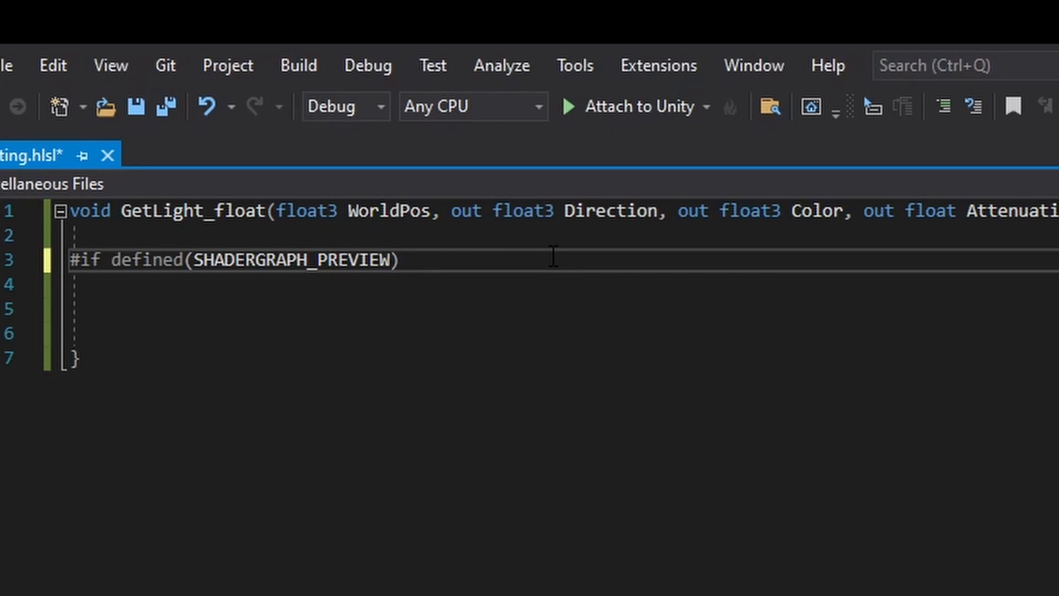
pyautogui.write('Direc')
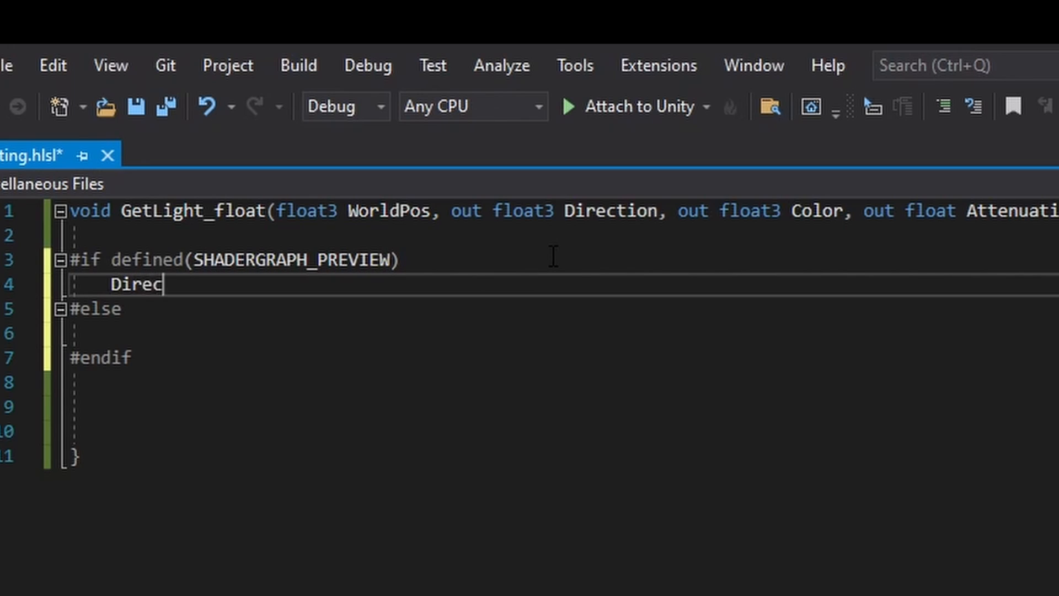
pyautogui.write('tion =')
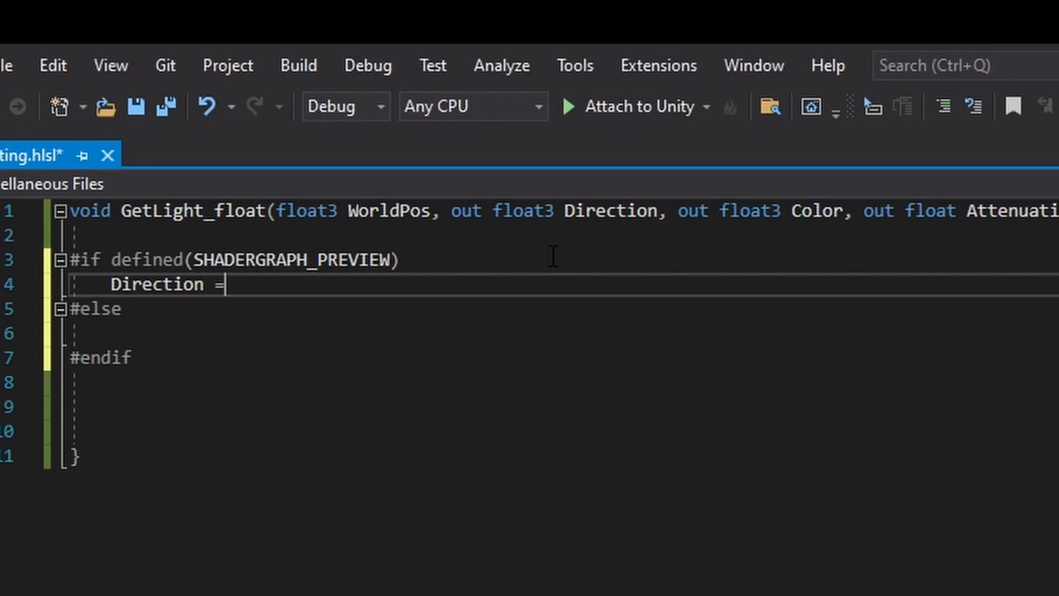
pyautogui.write('half')
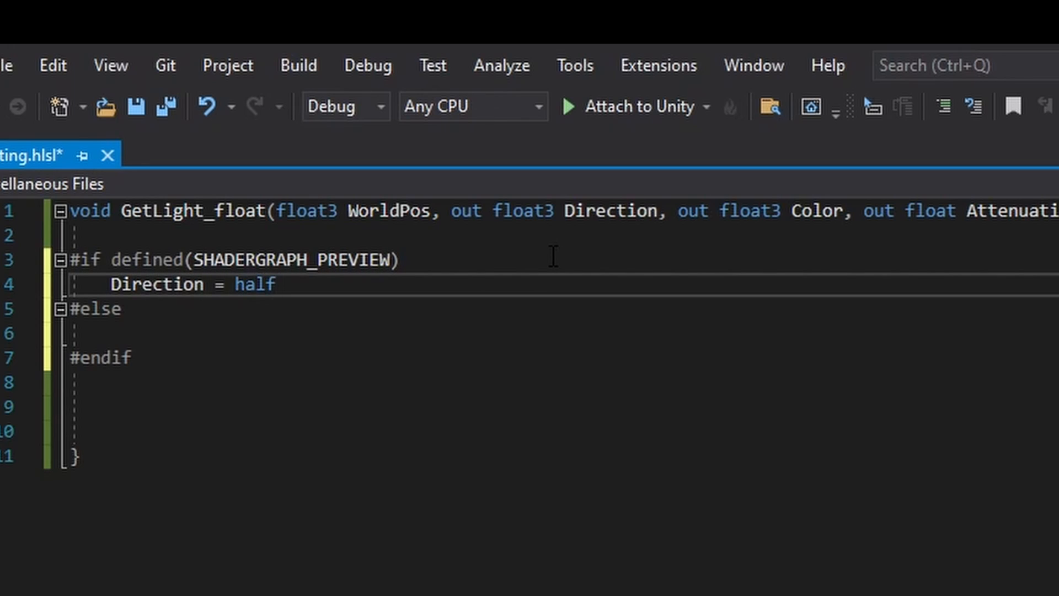
pyautogui.write('3(0.5, 0.5, 0);')
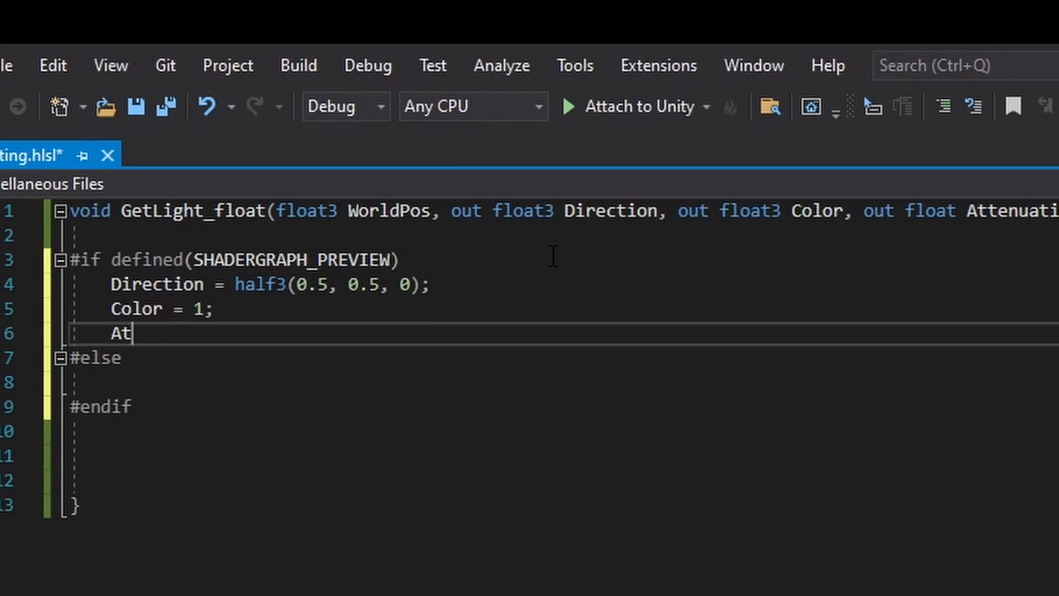
pyautogui.write('tenuation')
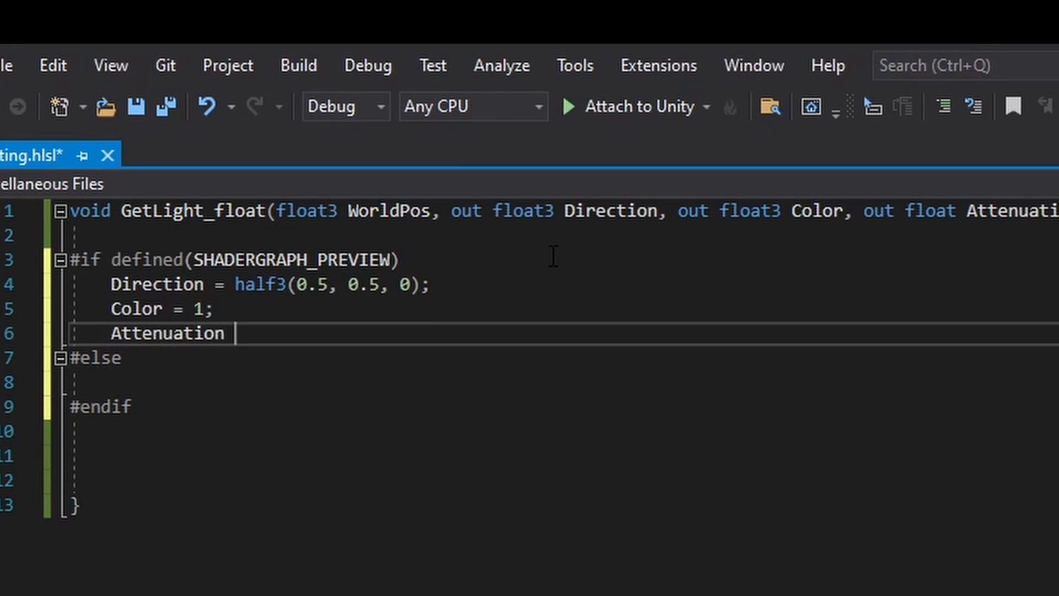
pyautogui.write('= 1;')
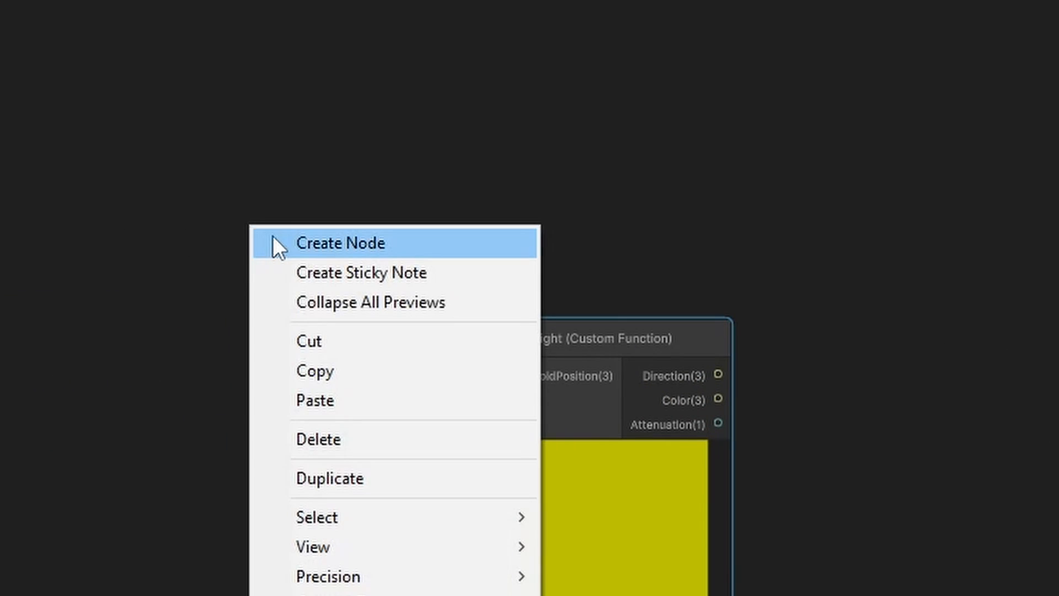
# - Add a world-space Position node and wire it into GetLight's WoldPosition input
pyautogui.click(342, 243)
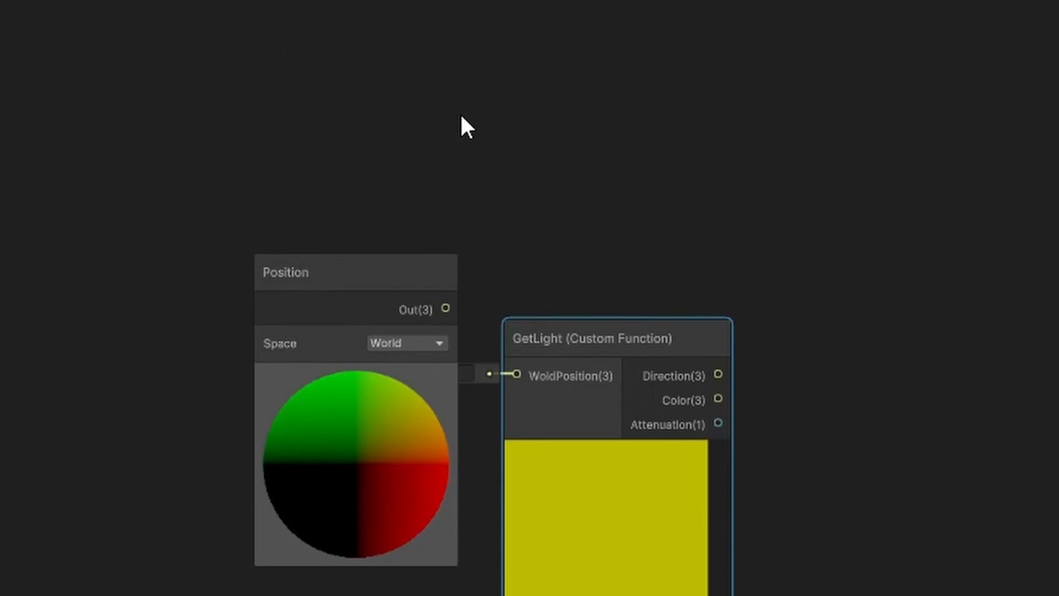
pyautogui.moveTo(443, 309); pyautogui.dragTo(519, 375)
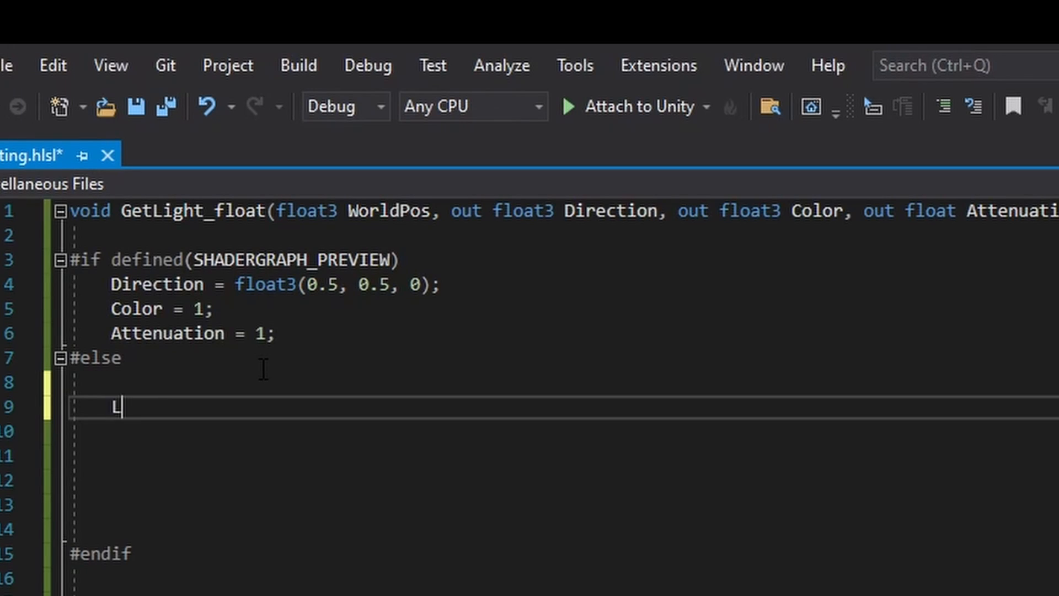
# - In the else branch, fetch the main light with Light mainLight = GetMainLight();
pyautogui.write('ight m')
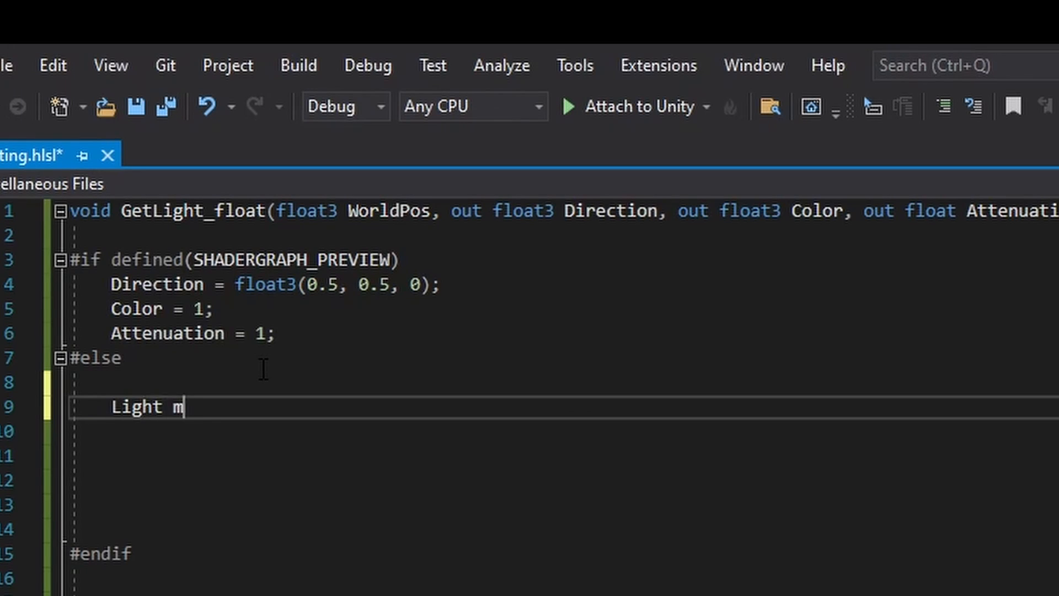
pyautogui.write('ainLig')
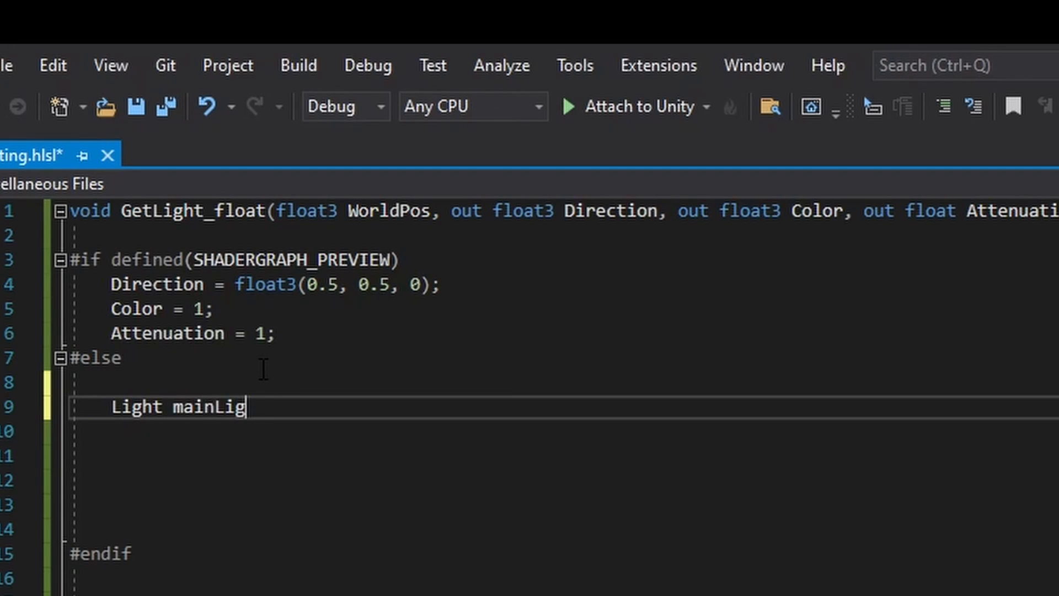
pyautogui.write('ht')
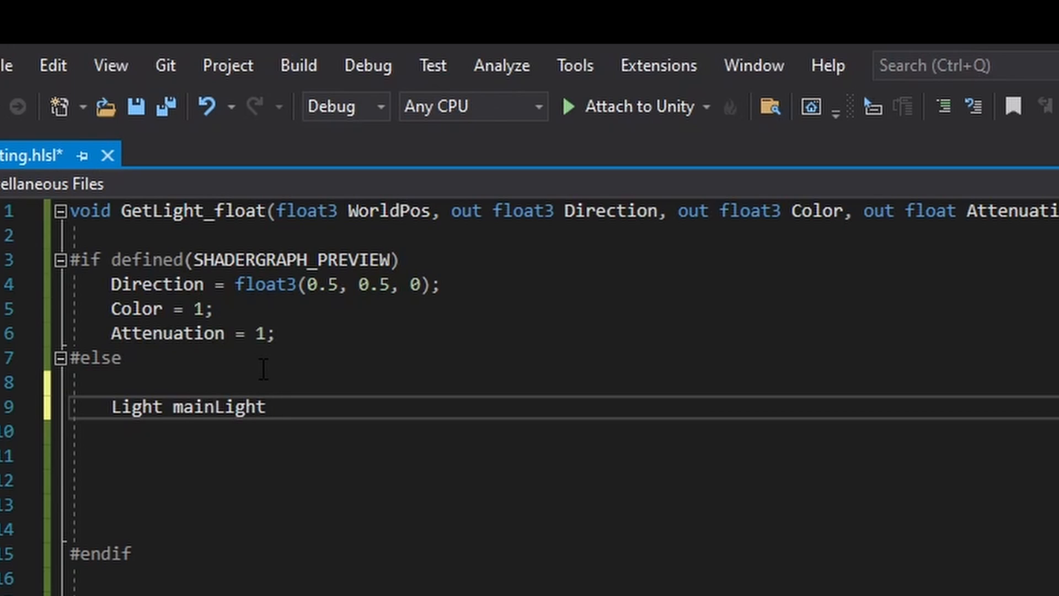
pyautogui.write('=')
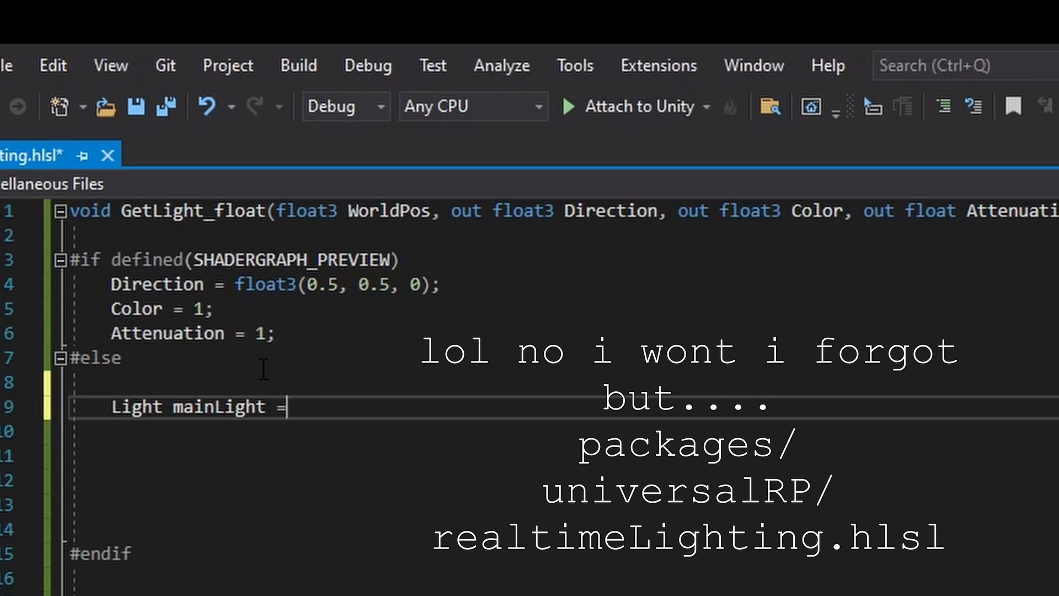
pyautogui.write('GetMa')
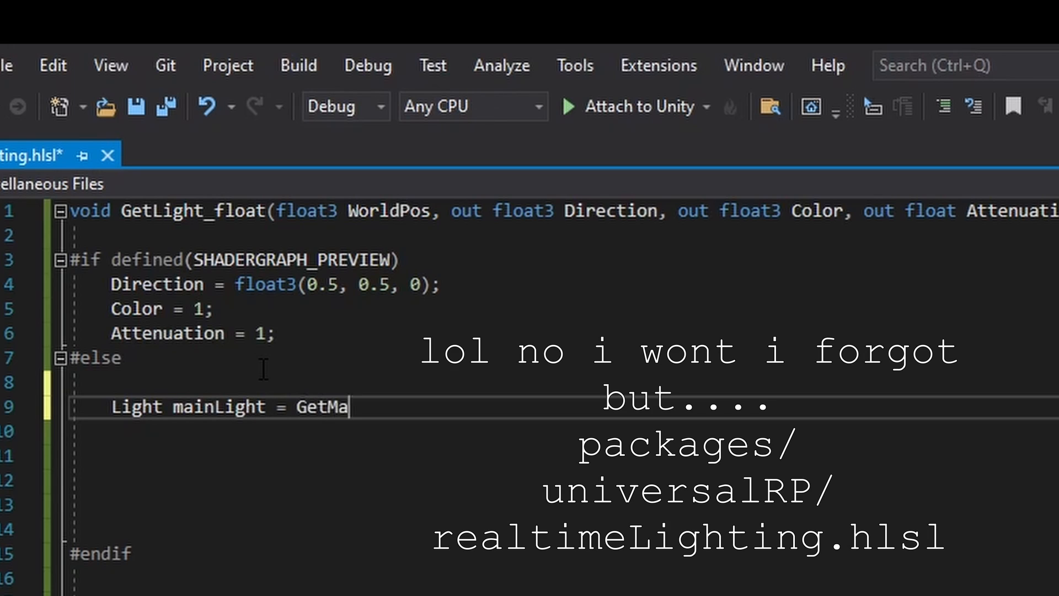
pyautogui.write('inLight')
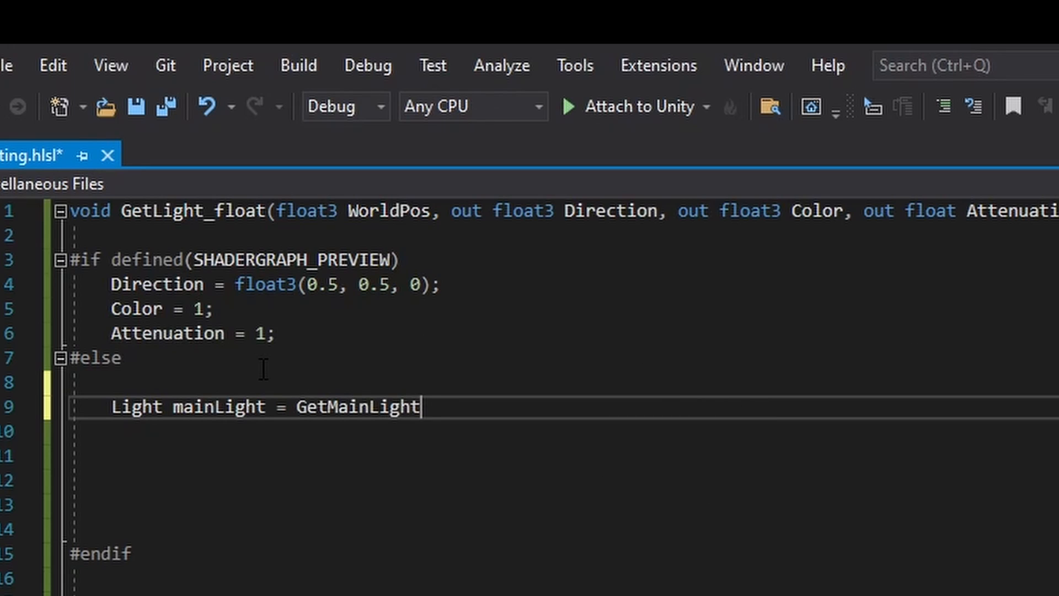
pyautogui.write('();')
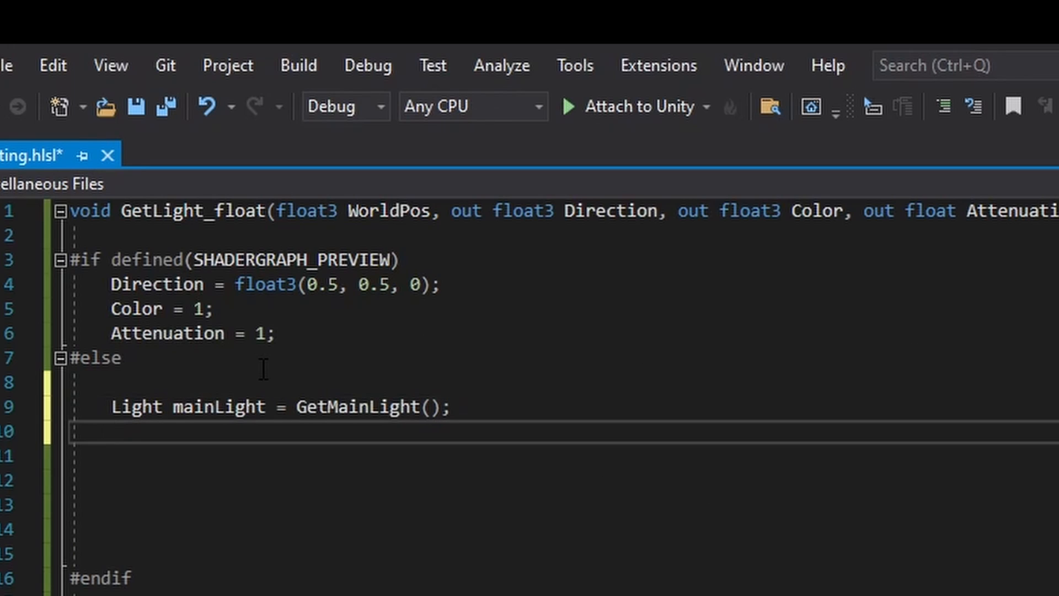
# - Assign mainLight.direction, .color and .shadowAttenuation to Direction, Color and Attenuation
pyautogui.write('Direc')
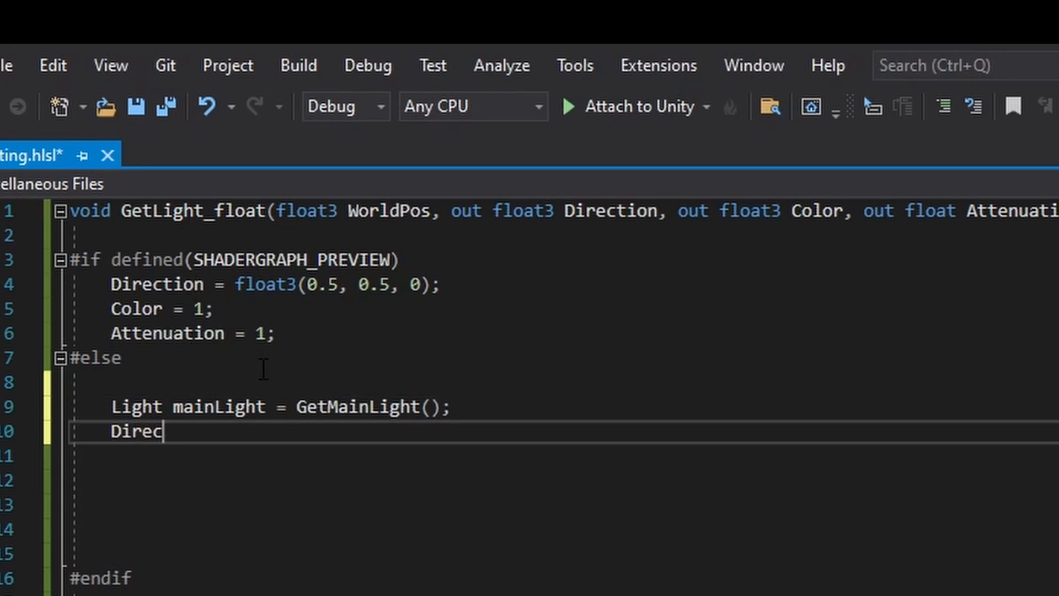
pyautogui.write('tion = mai')
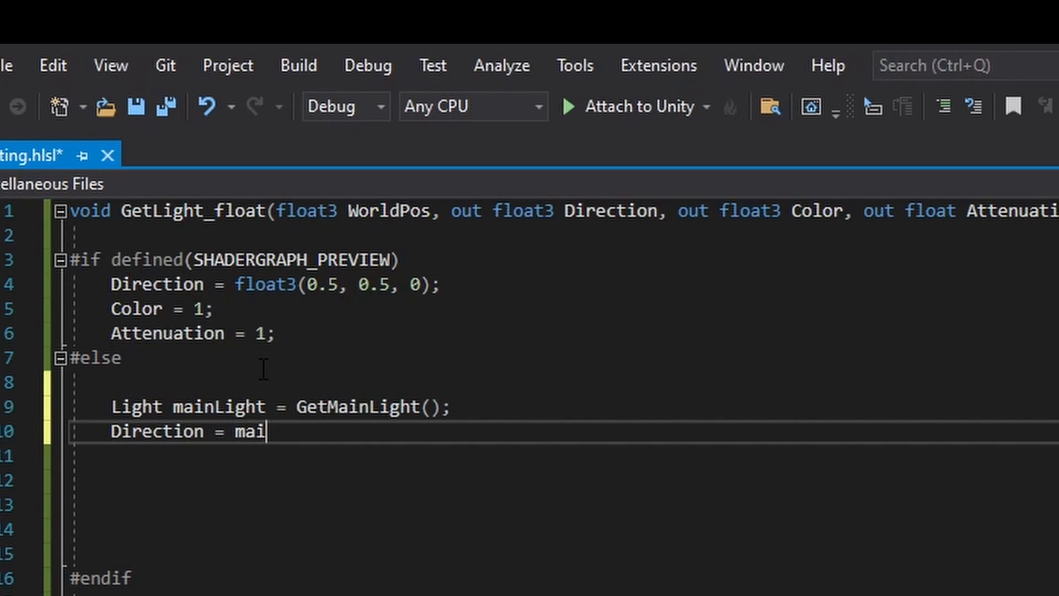
pyautogui.write('nLight.direction;')
pyautogui.click(565, 456)
pyautogui.write('color = mainLight.co')
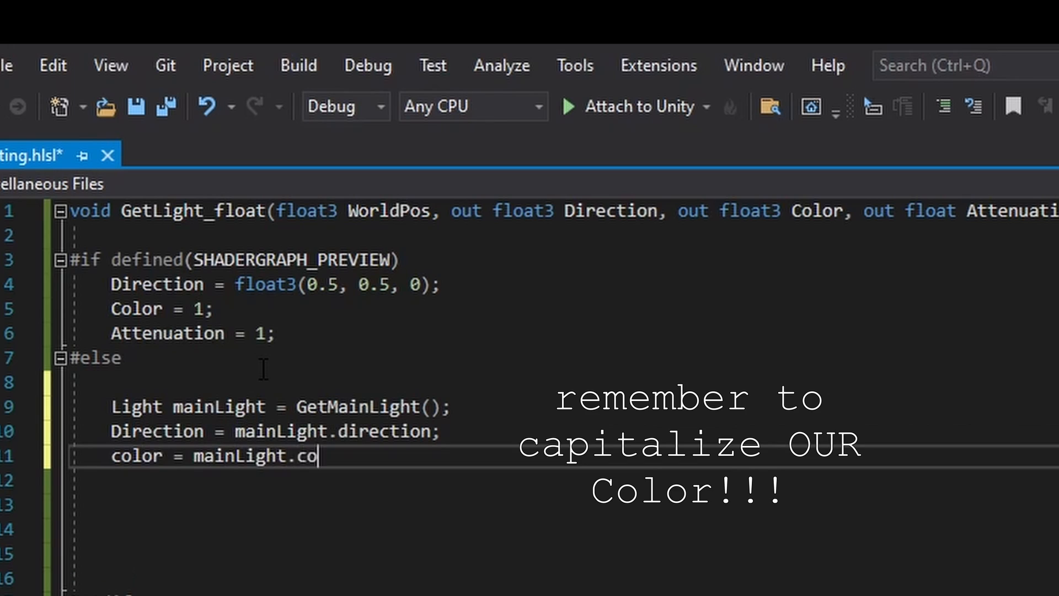
pyautogui.write('lor;')
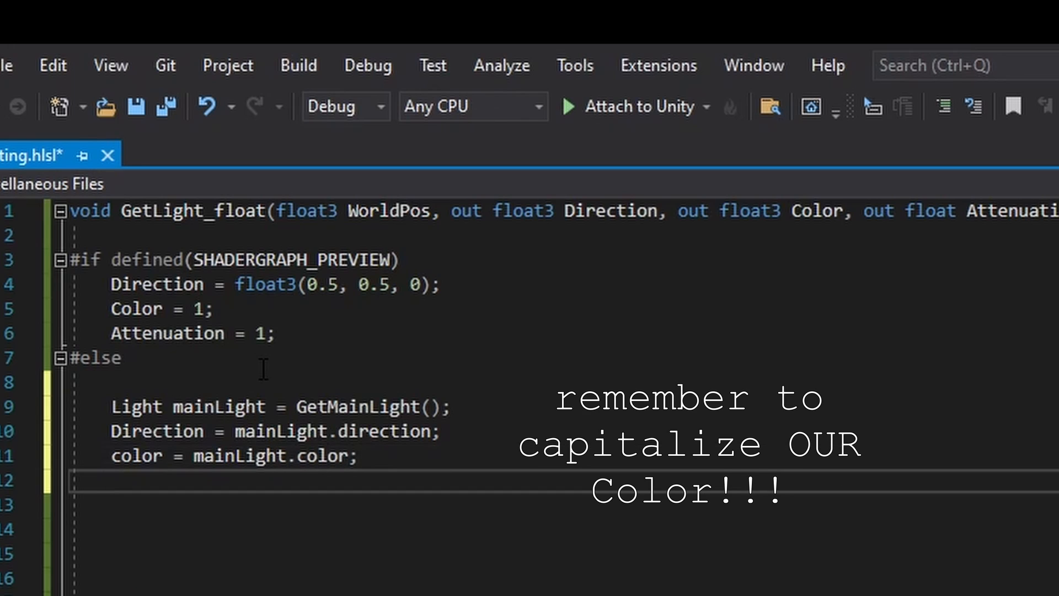
pyautogui.write('Attenuation = mainLight.shadow')
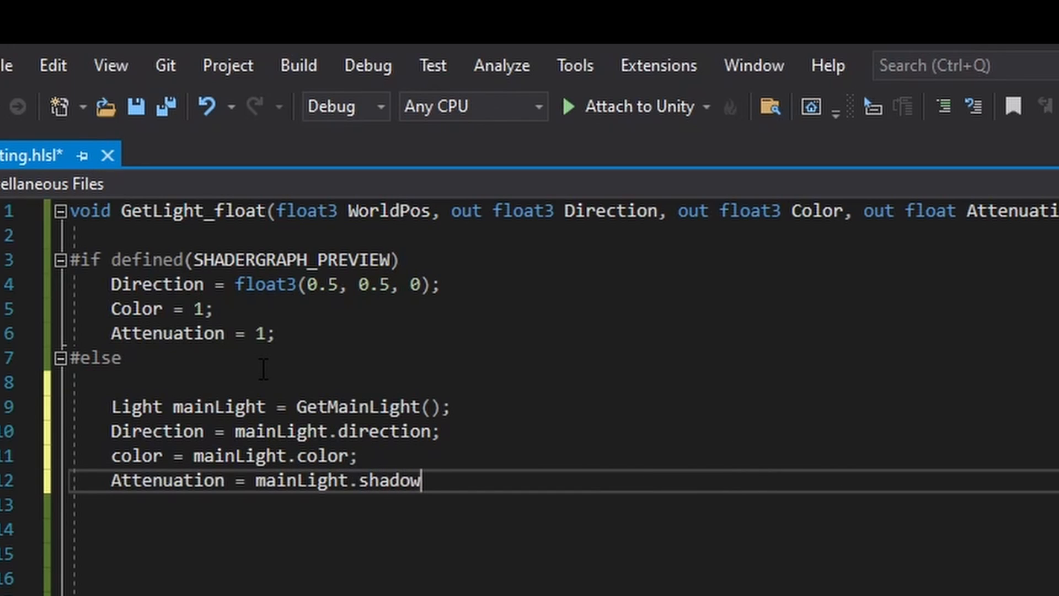
pyautogui.write('Attenuati')
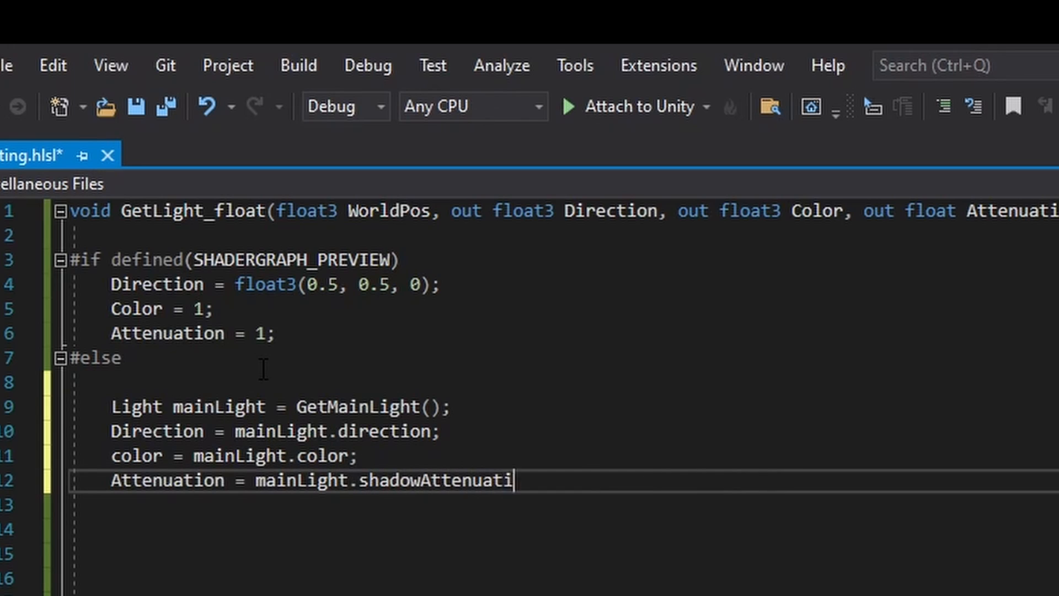
pyautogui.write('on;')
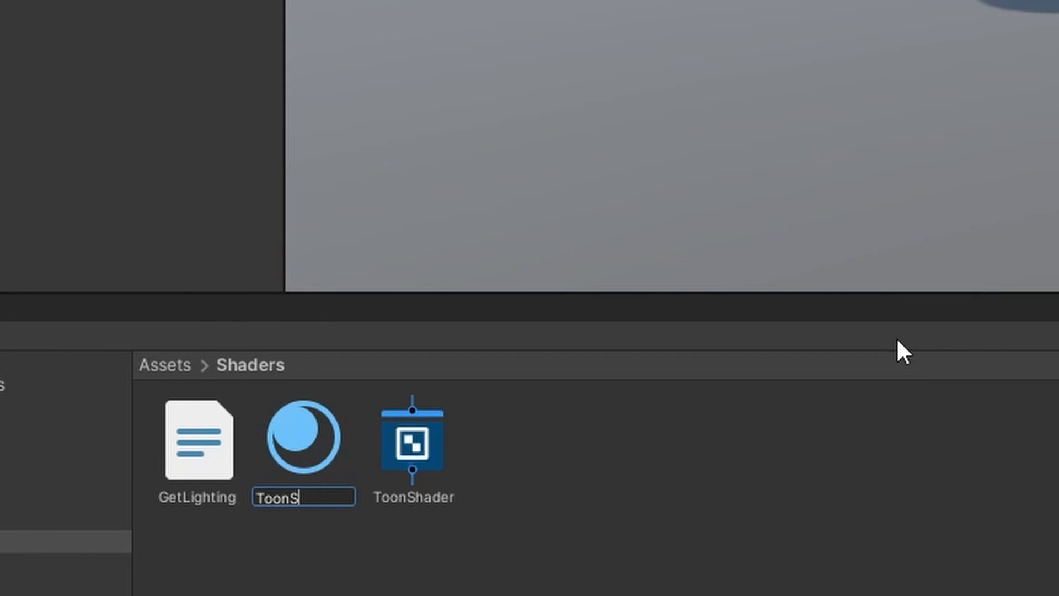
# - Name the new material in the Shaders folder and tint the Directional Light a pale pink
pyautogui.write('hade')
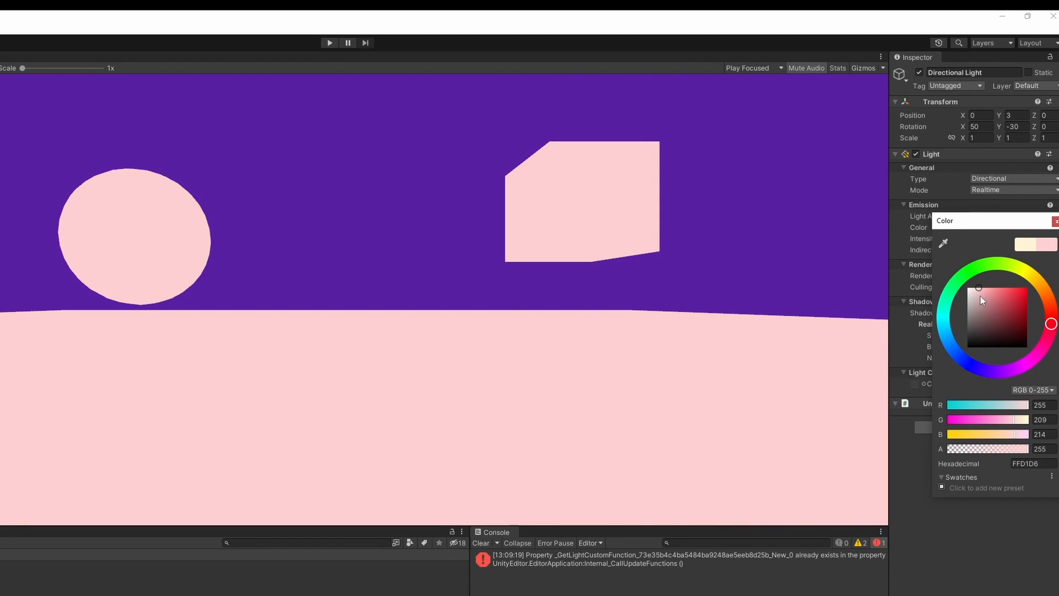
pyautogui.moveTo(981, 300); pyautogui.dragTo(981, 290)
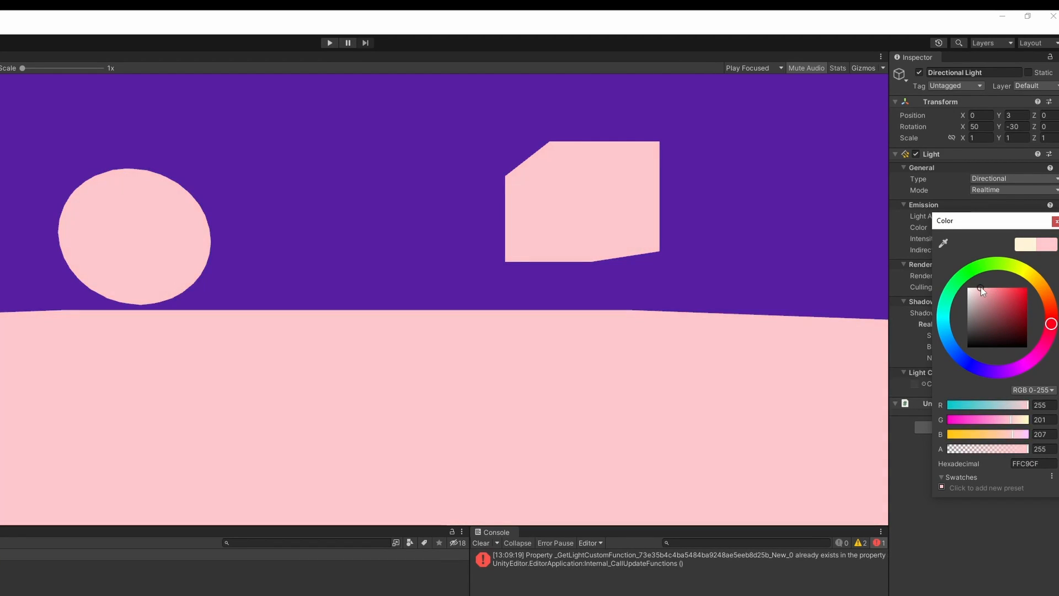
pyautogui.click(1056, 221)
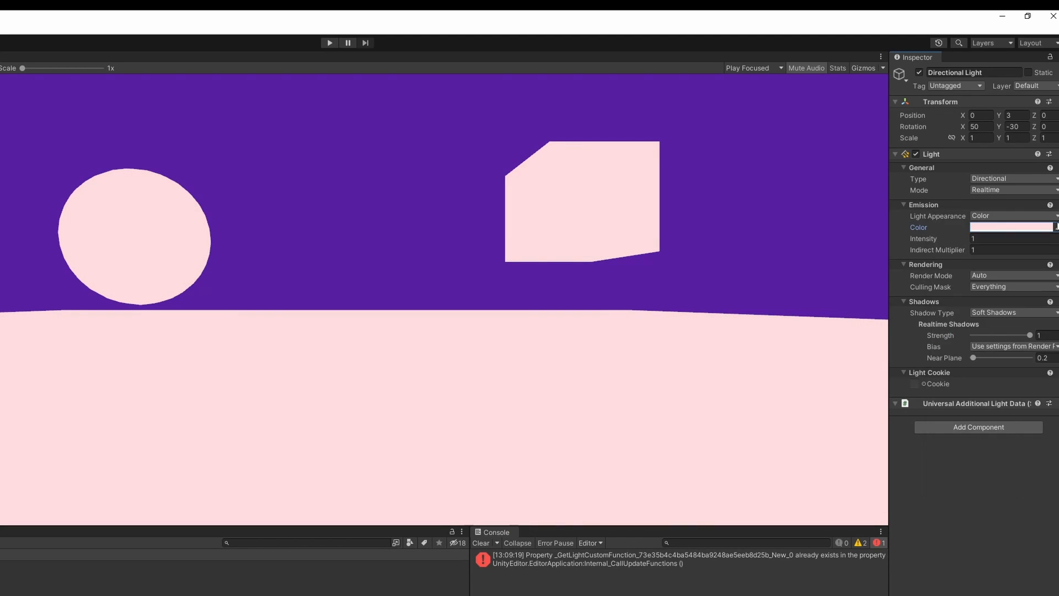
pyautogui.moveTo(823, 262)
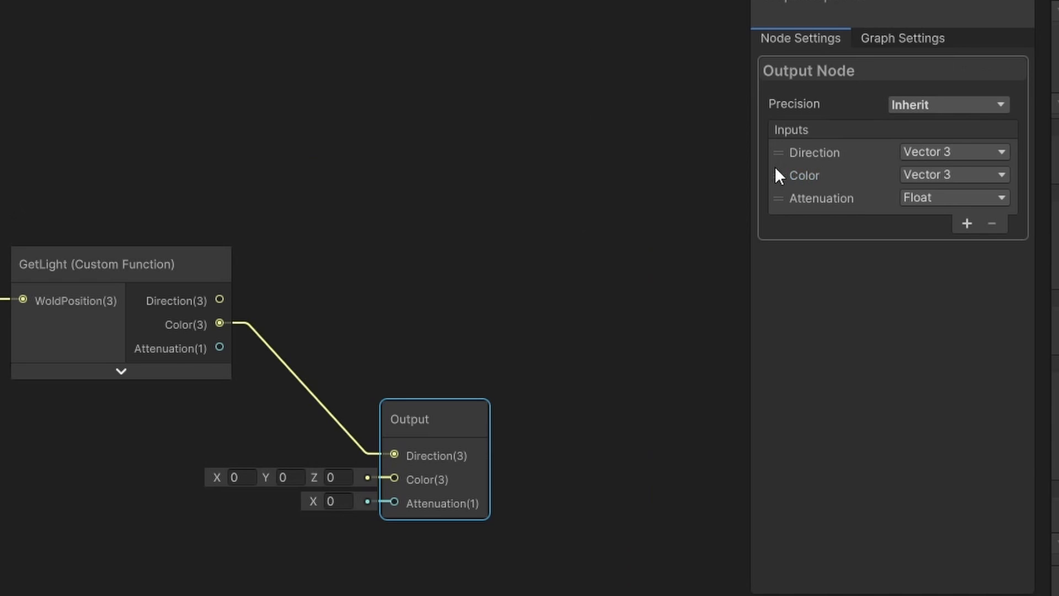
# - Wire GetLight's Direction, Color and Attenuation outputs to the subgraph Output's matching ports
pyautogui.moveTo(219, 325); pyautogui.dragTo(393, 480)
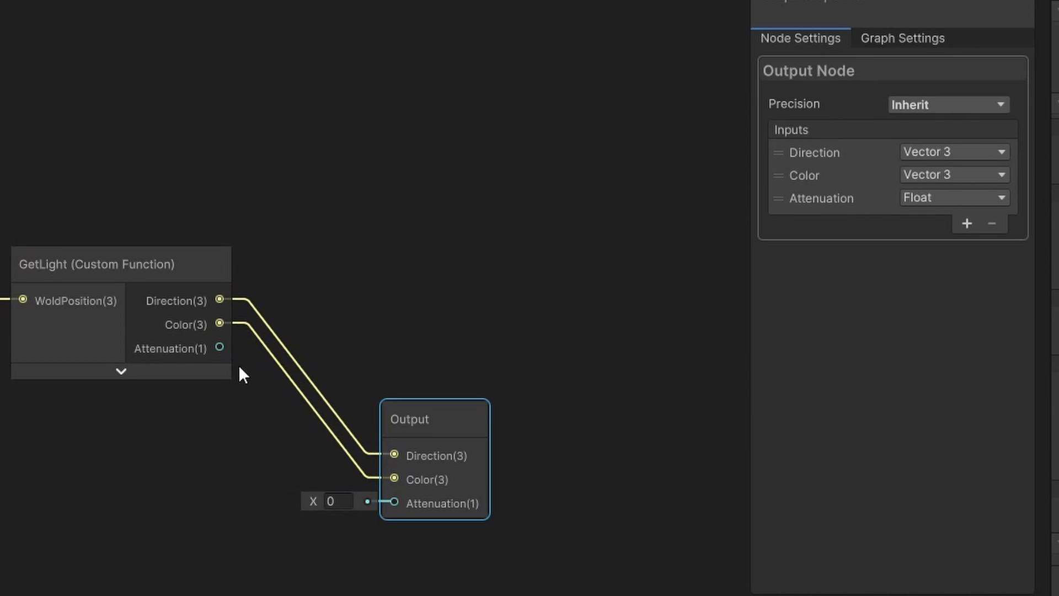
pyautogui.moveTo(218, 347); pyautogui.dragTo(392, 503)
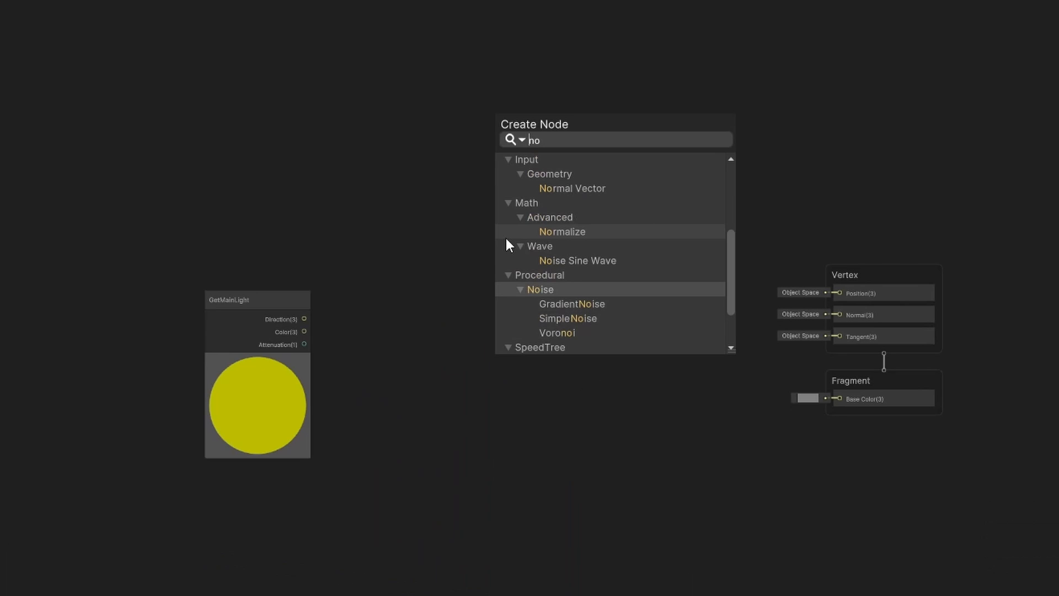
# - Dot a world Normal Vector with GetMainLight Direction and route the result onward
pyautogui.click(571, 188)
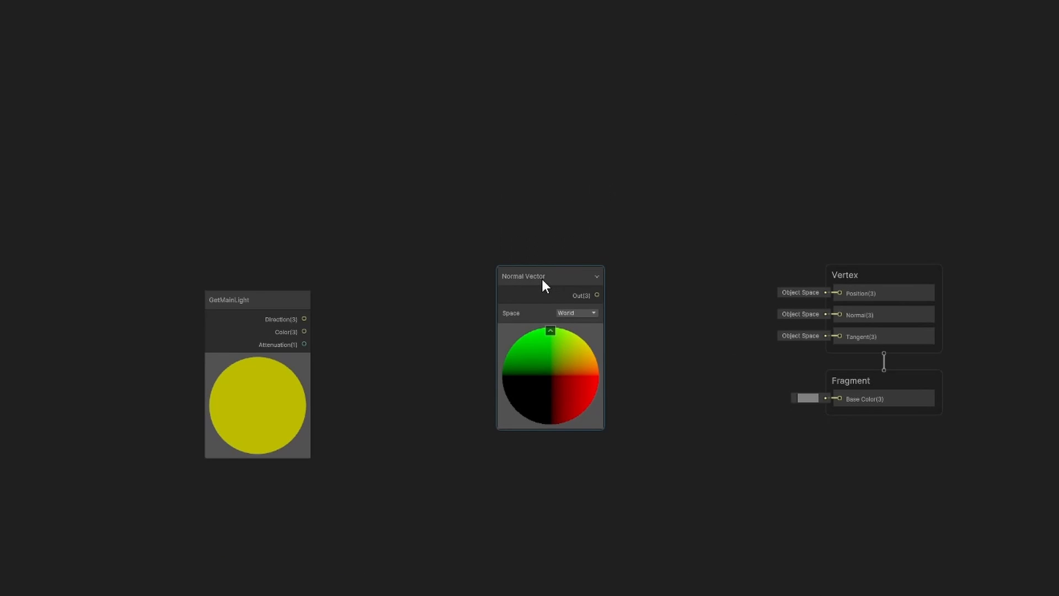
pyautogui.moveTo(550, 276); pyautogui.dragTo(419, 203)
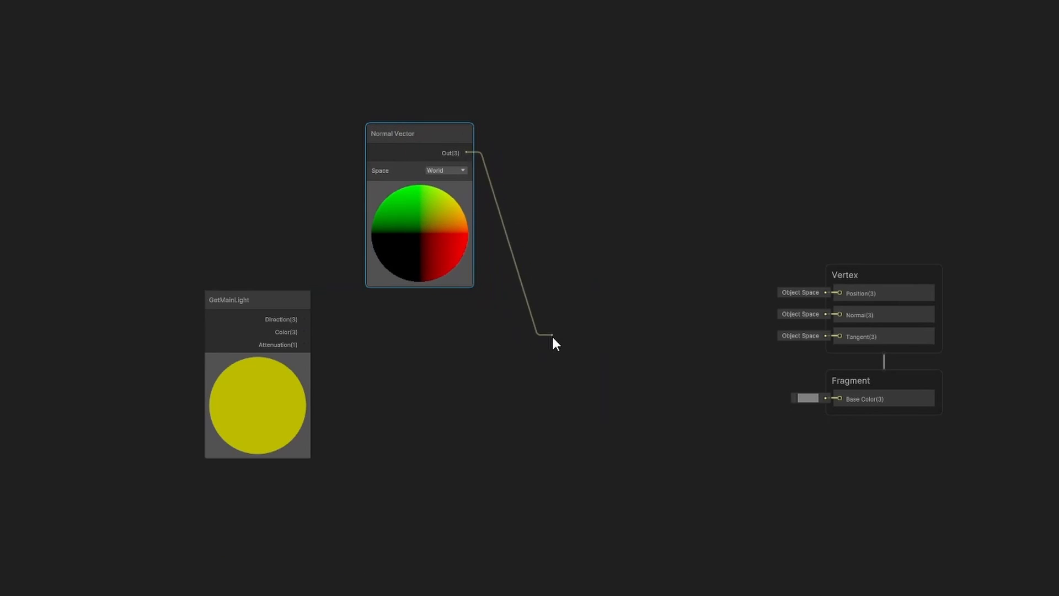
pyautogui.write('dot')
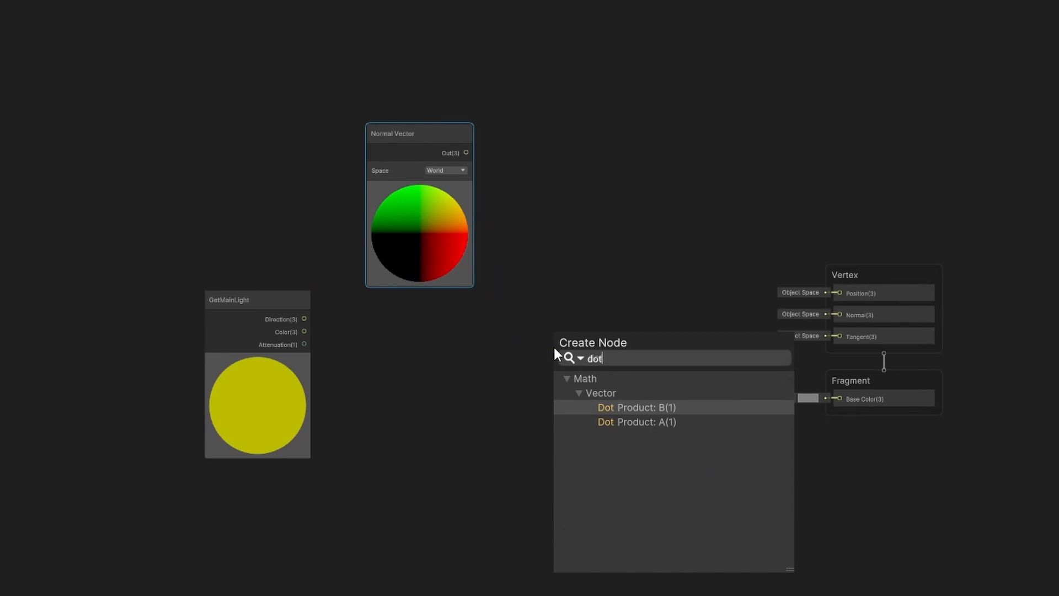
pyautogui.click(637, 422)
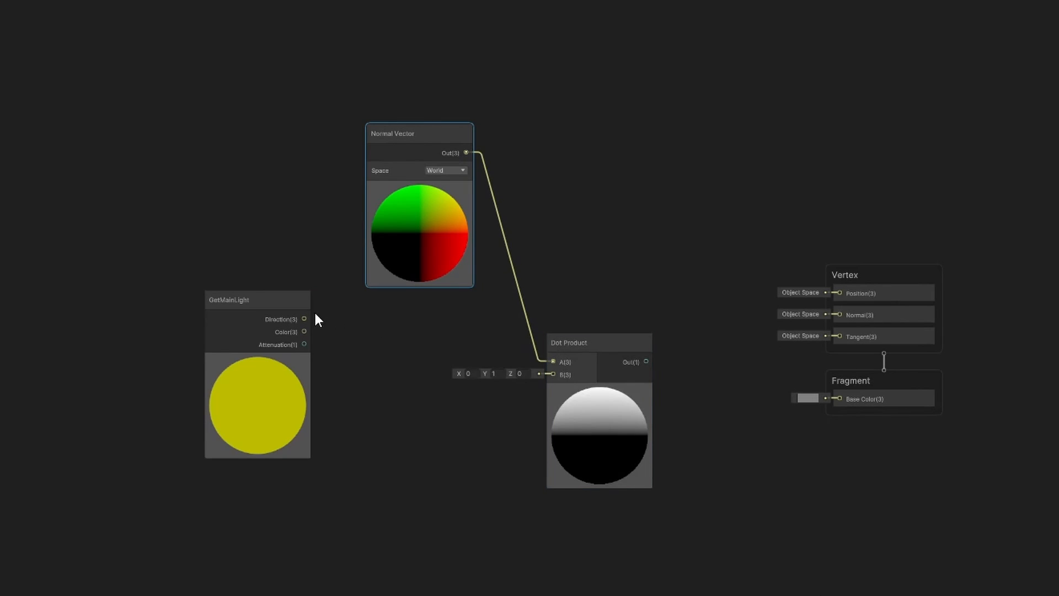
pyautogui.moveTo(305, 319); pyautogui.dragTo(554, 375)
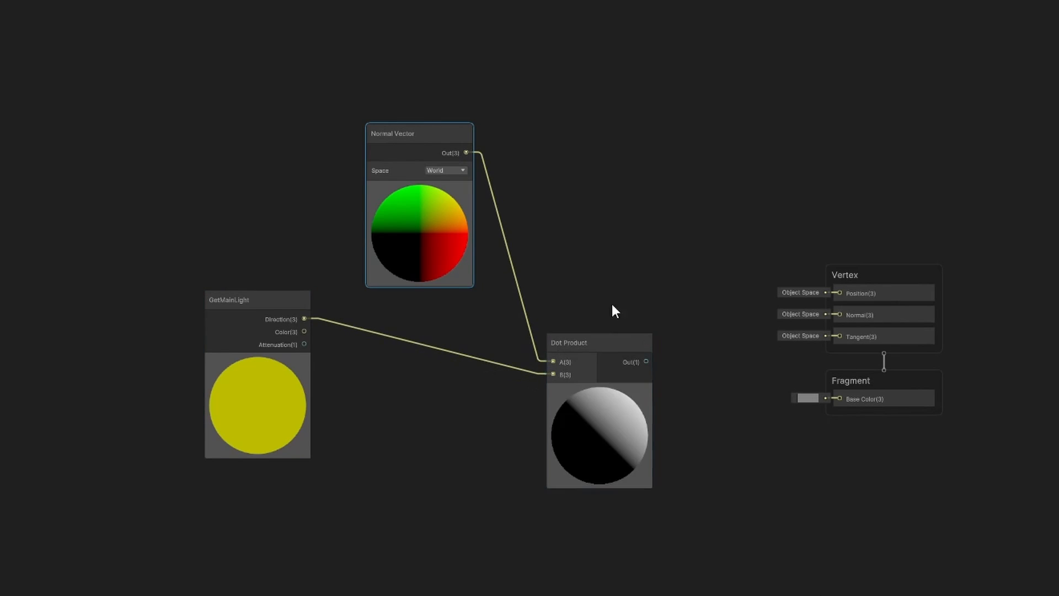
pyautogui.moveTo(646, 362); pyautogui.dragTo(839, 399)
pyautogui.write('sampleg')
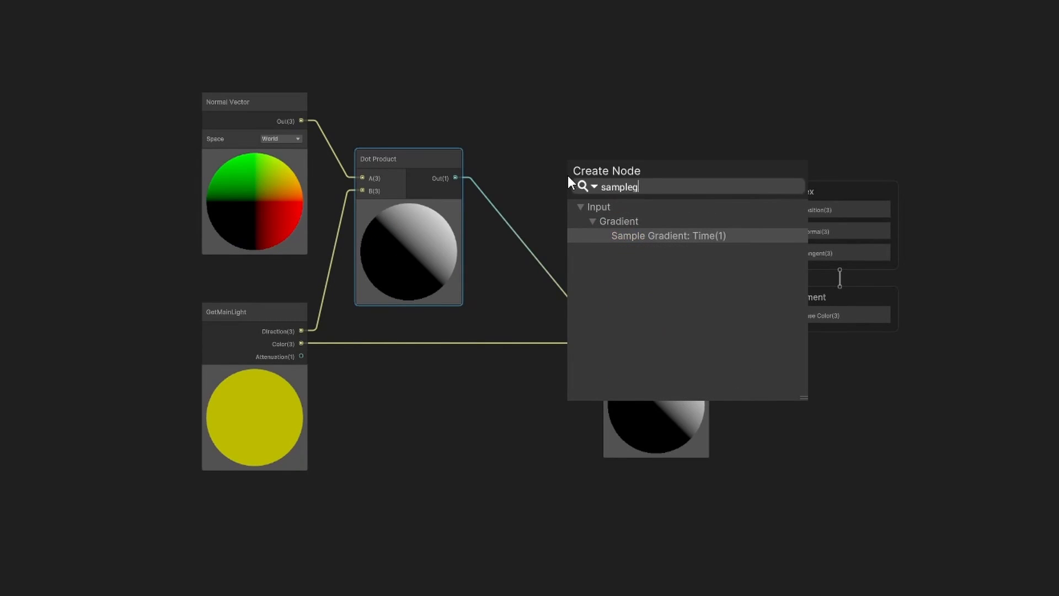
# - Add a Sample Gradient node fed by the Dot Product and connect its output into Multiply
pyautogui.click(669, 235)
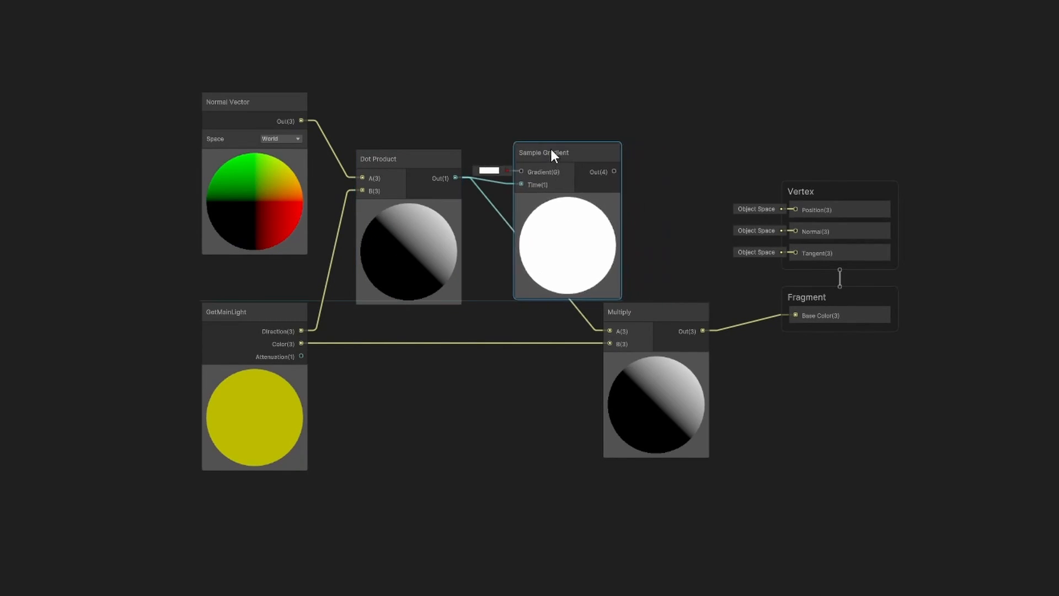
pyautogui.moveTo(553, 152); pyautogui.dragTo(516, 161)
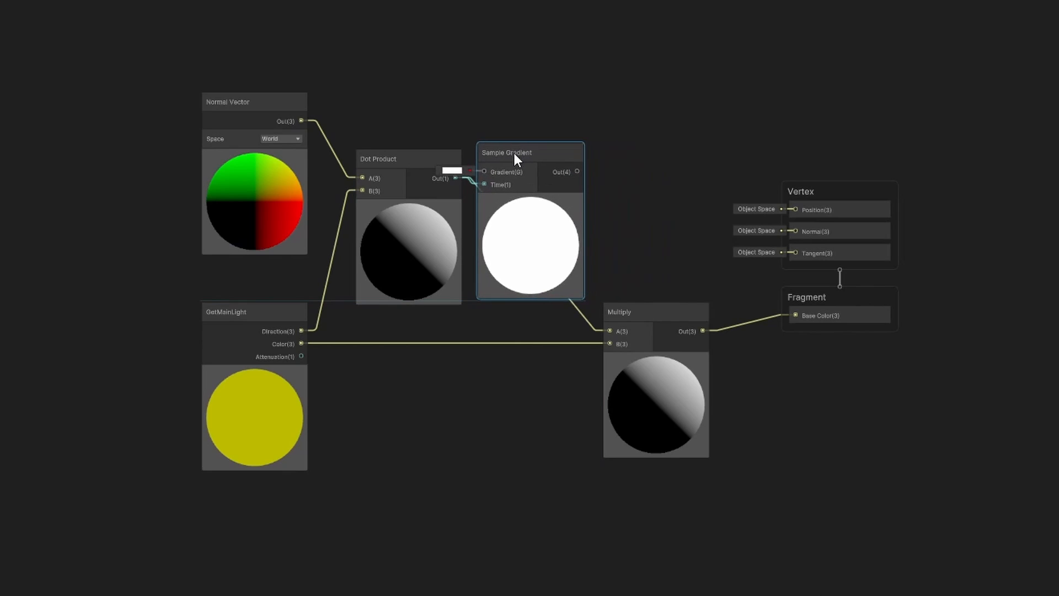
pyautogui.moveTo(577, 172); pyautogui.dragTo(611, 331)
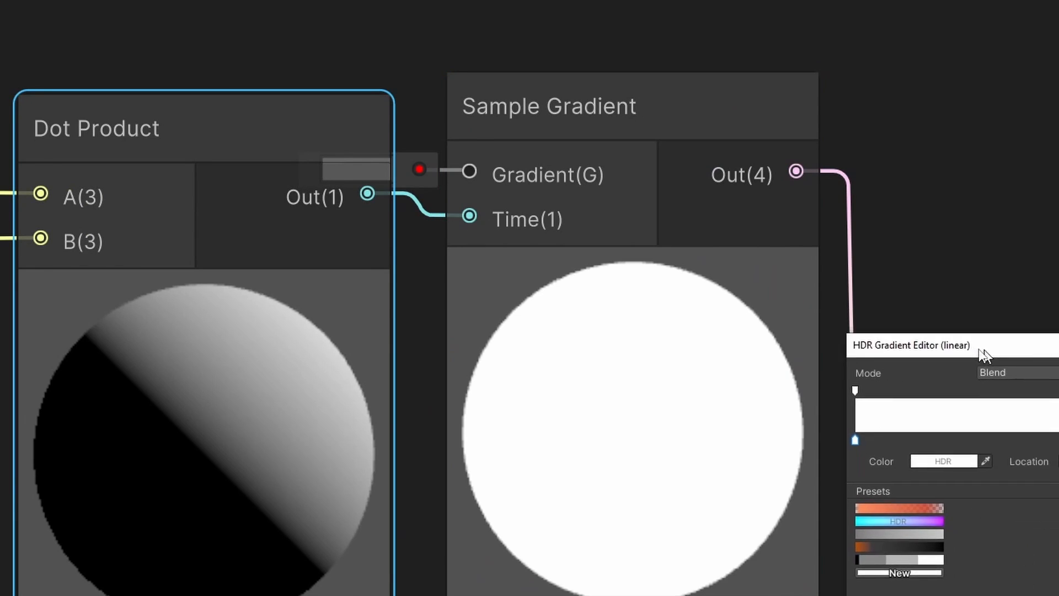
# - Edit the gradient to Fixed mode with four grey-to-white bands
pyautogui.click(640, 326)
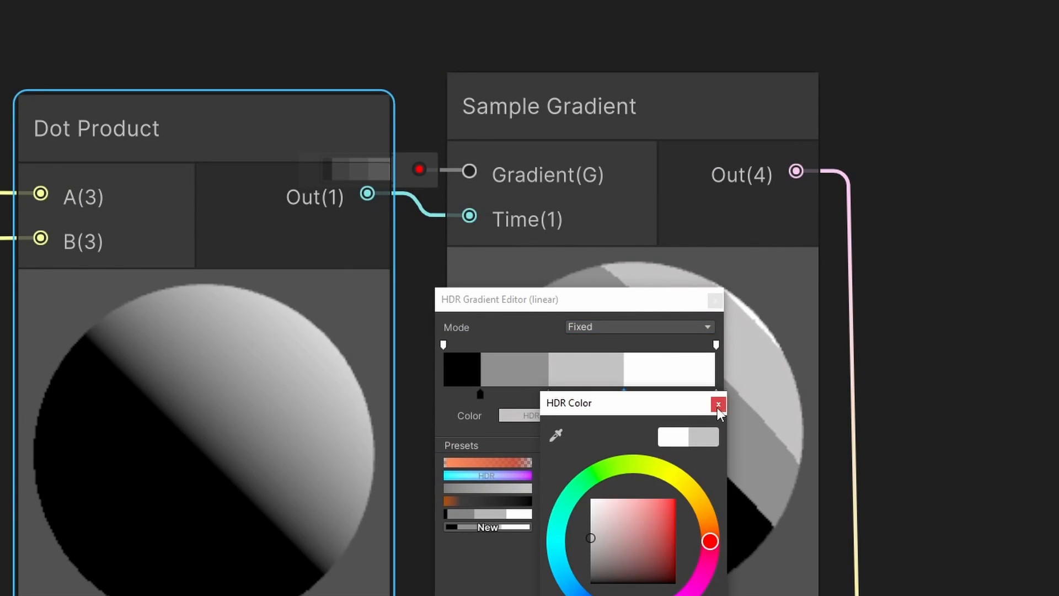
pyautogui.click(718, 404)
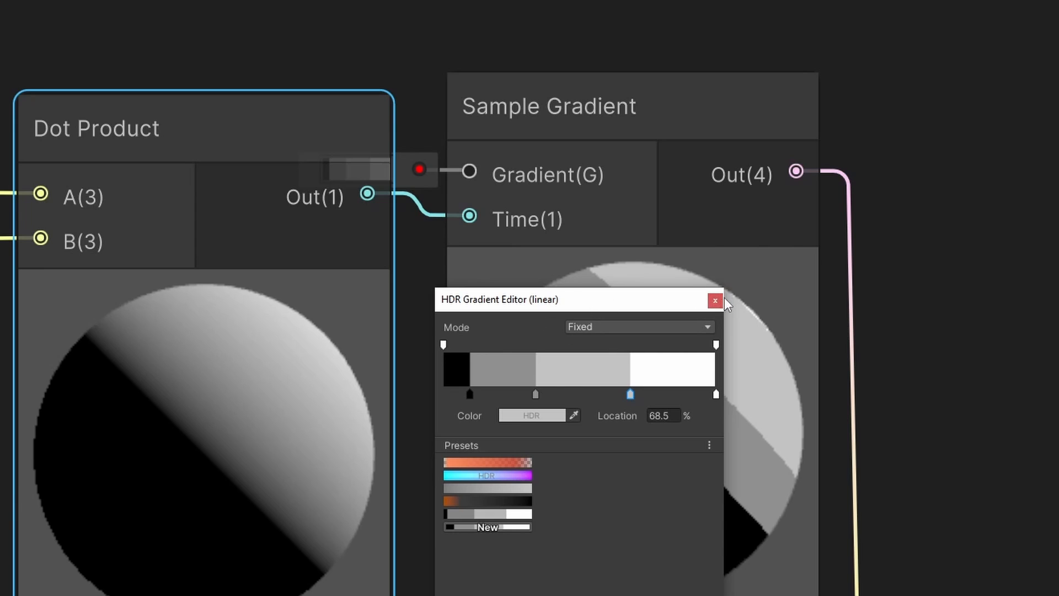
pyautogui.click(715, 301)
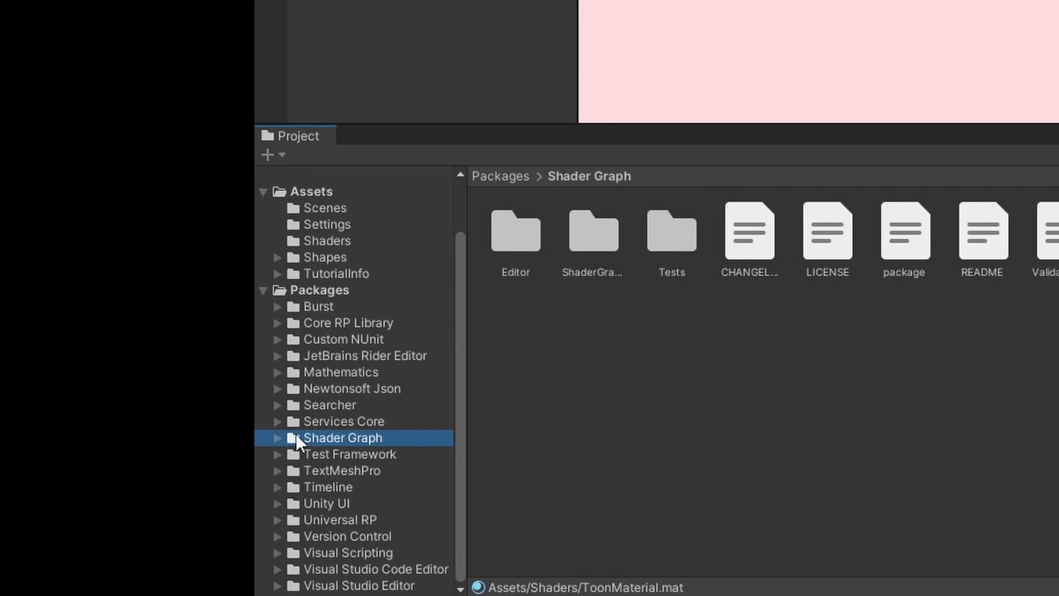
pyautogui.moveTo(280, 531)
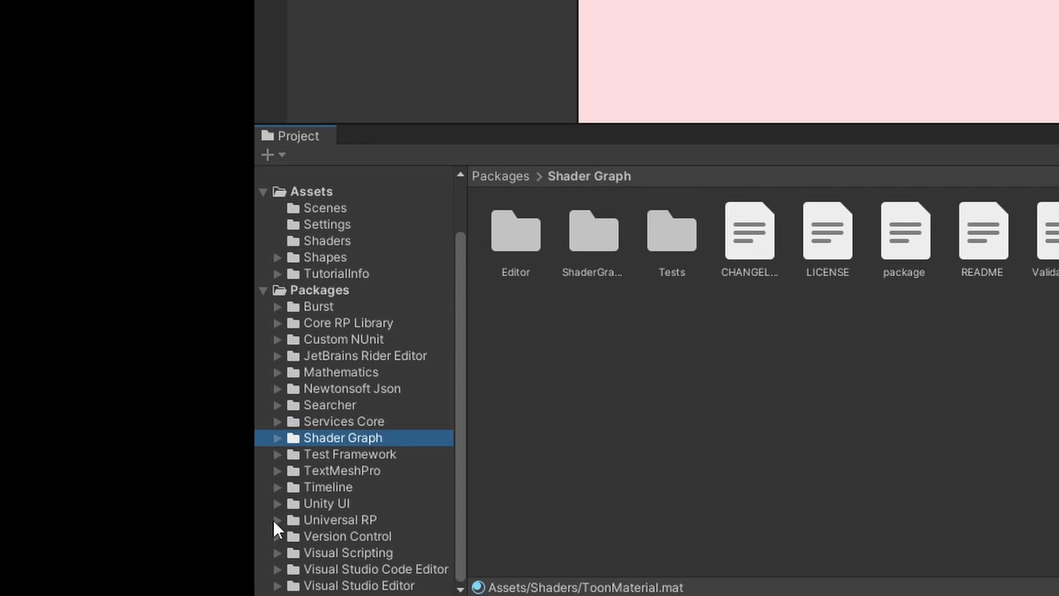
# - Browse into Packages > Universal RP and select its ShaderLibrary folder
pyautogui.click(343, 520)
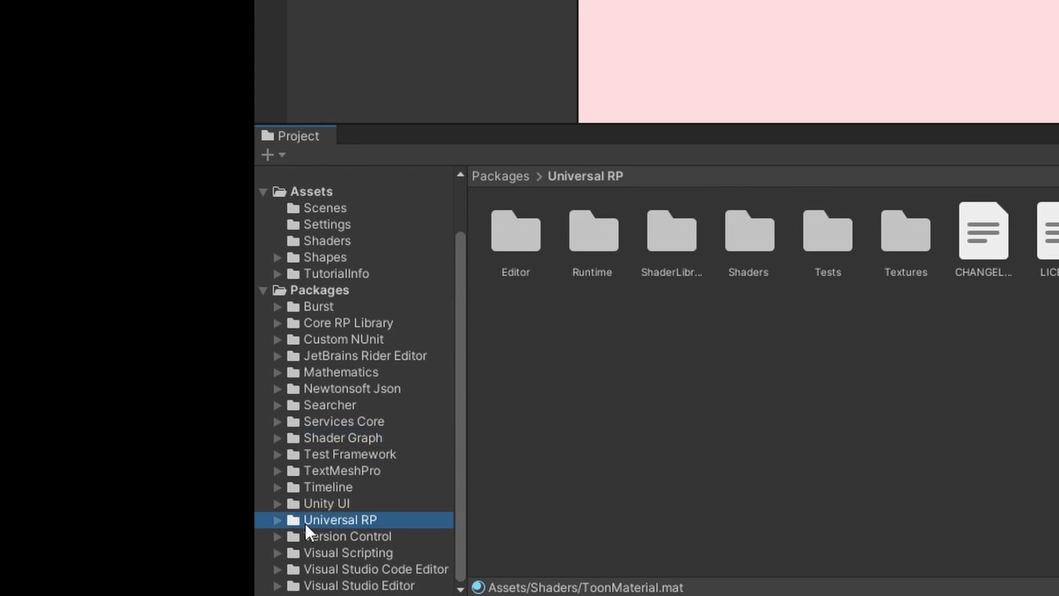
pyautogui.click(672, 235)
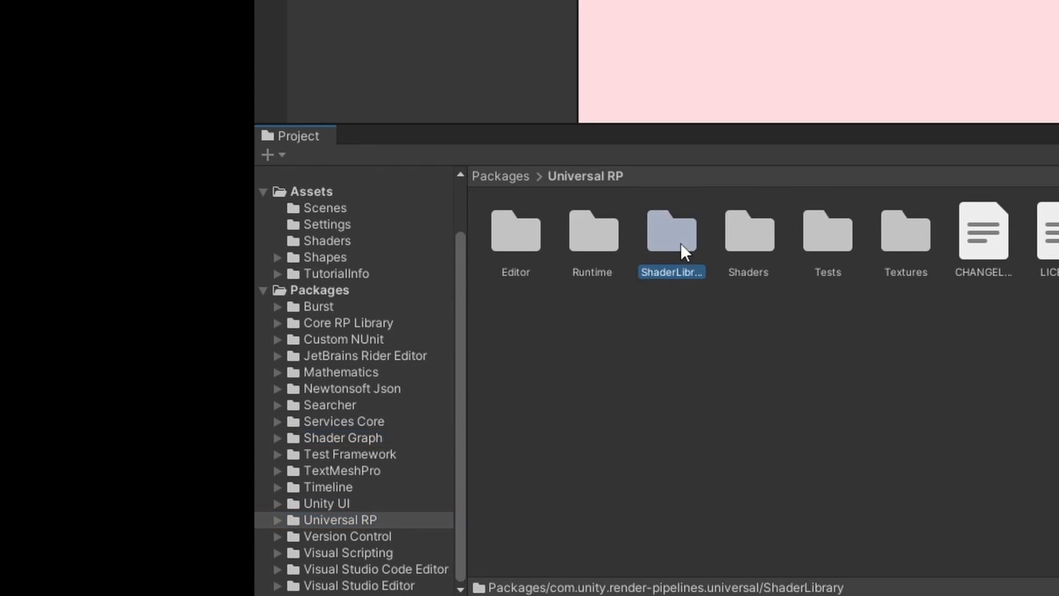
pyautogui.moveTo(279, 529)
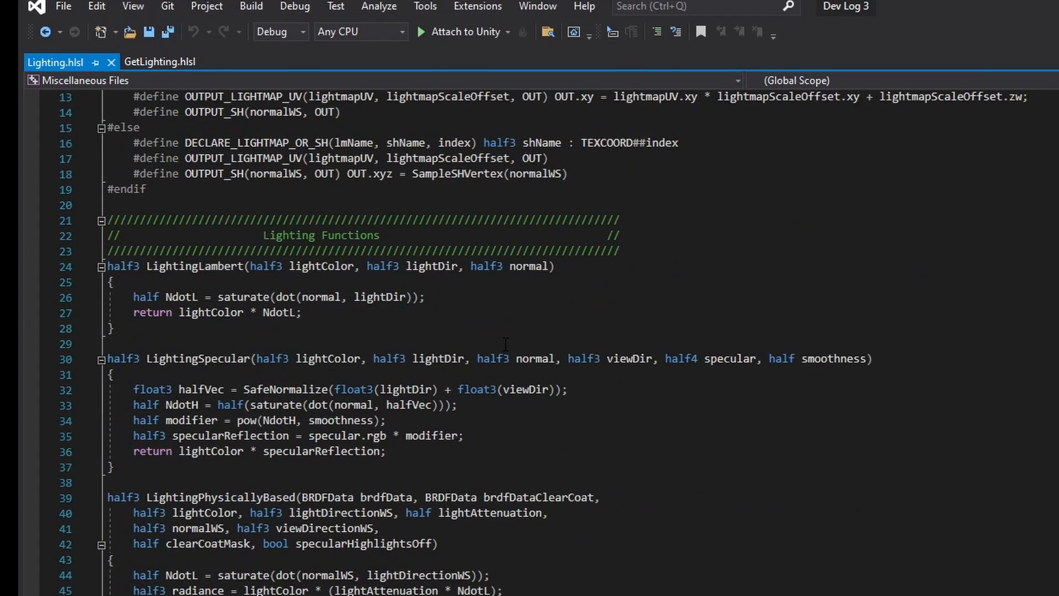
# - Read through Lighting.hlsl down to the GetMainLight(float4 shadowCoord) overload and select shadowCoord
pyautogui.scroll(-3)
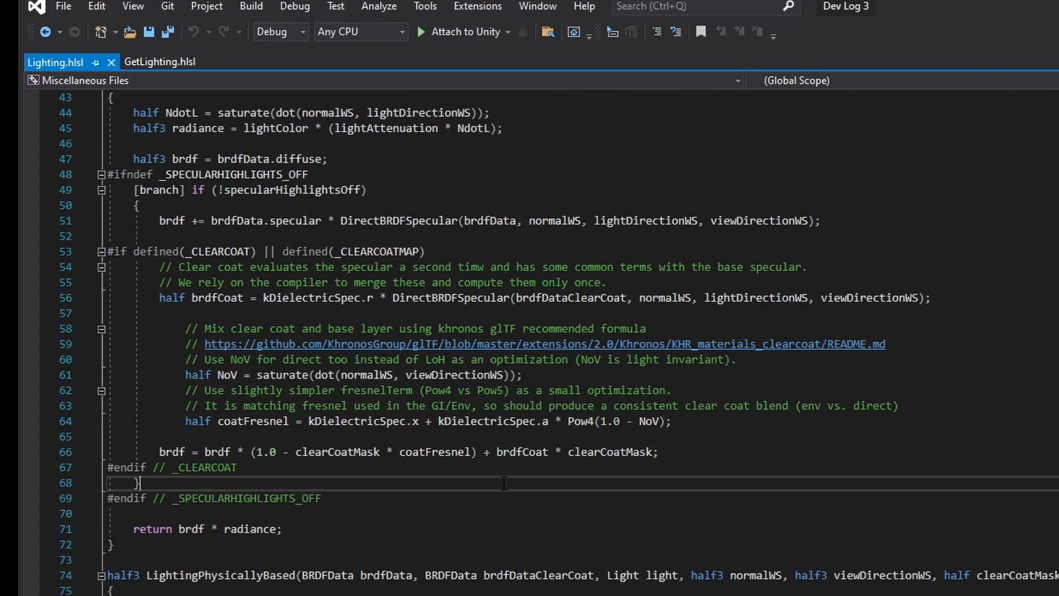
pyautogui.scroll(-3)
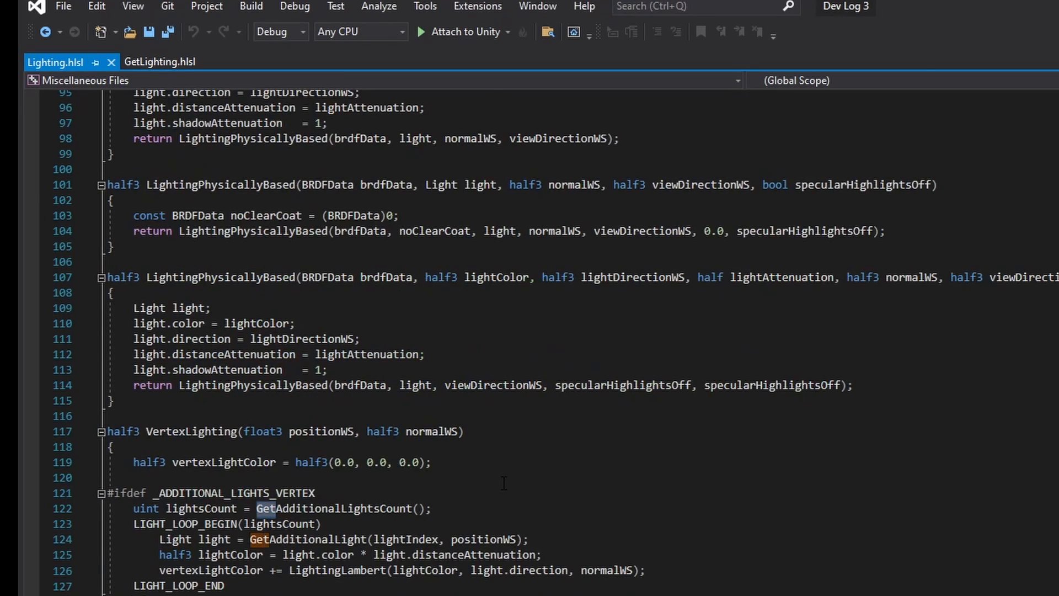
pyautogui.scroll(-3)
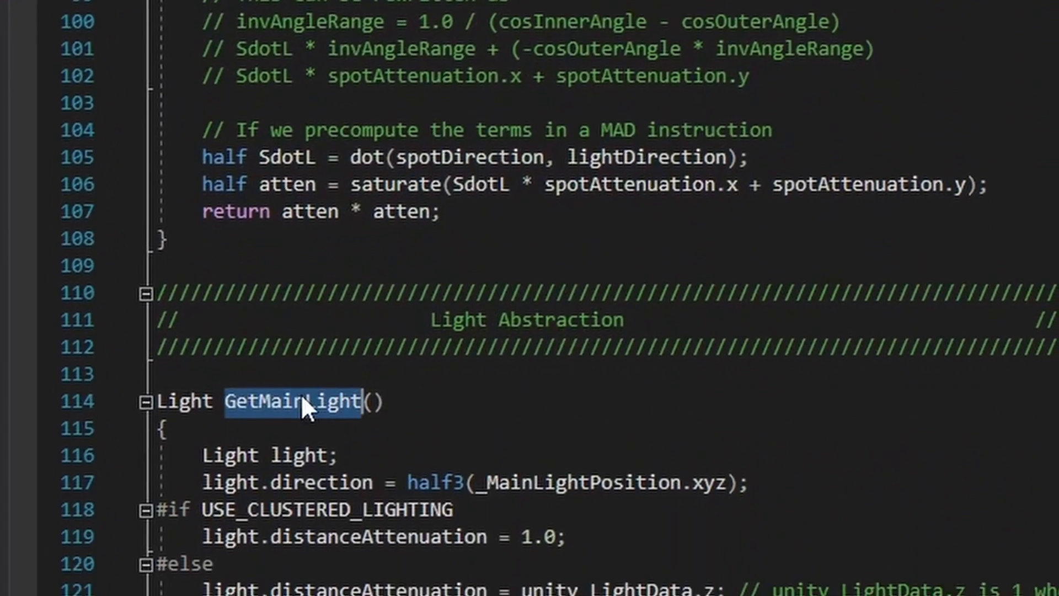
pyautogui.scroll(-3)
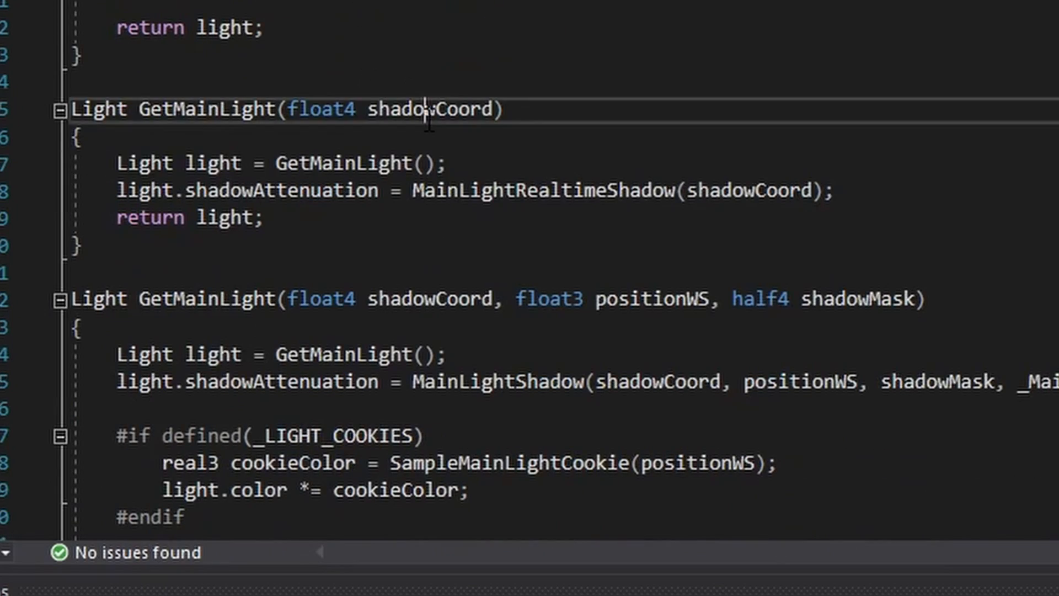
pyautogui.doubleClick(204, 109)
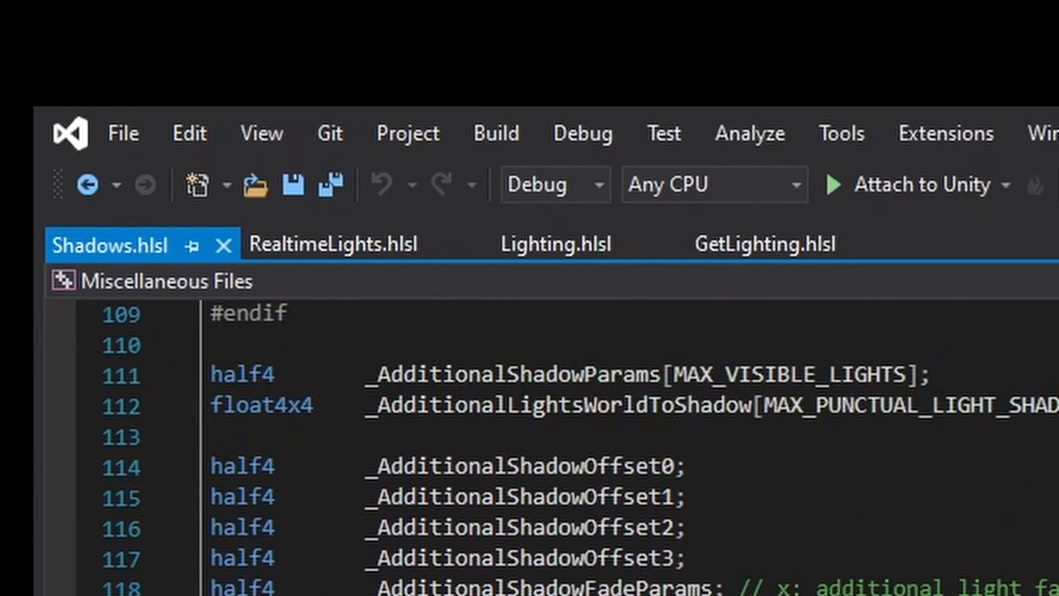
# - Locate and select the TransformWorldToShadowCoord function in Shadows.hlsl
pyautogui.scroll(-3)
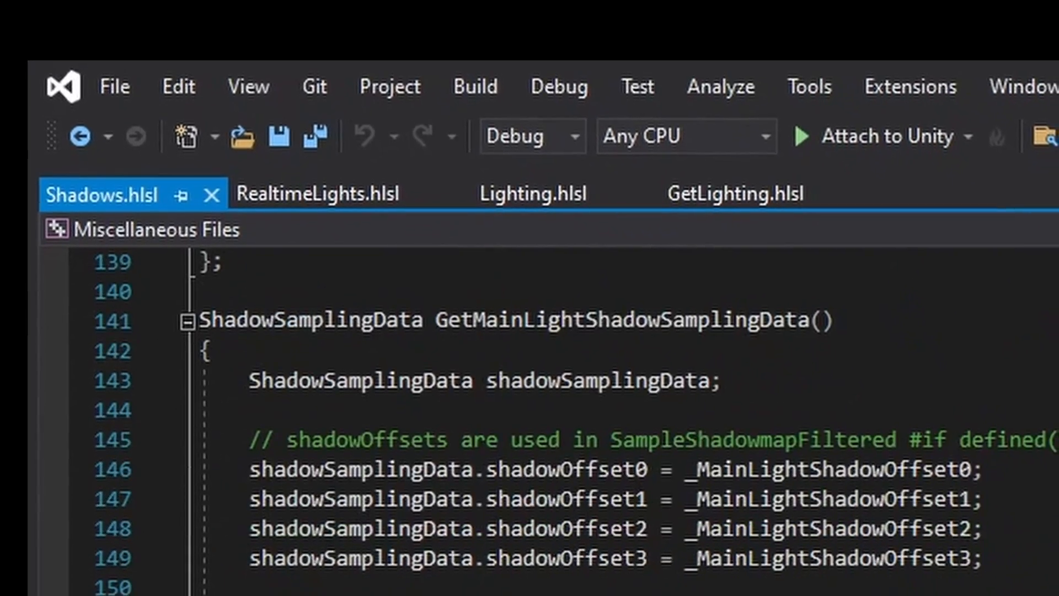
pyautogui.scroll(-3)
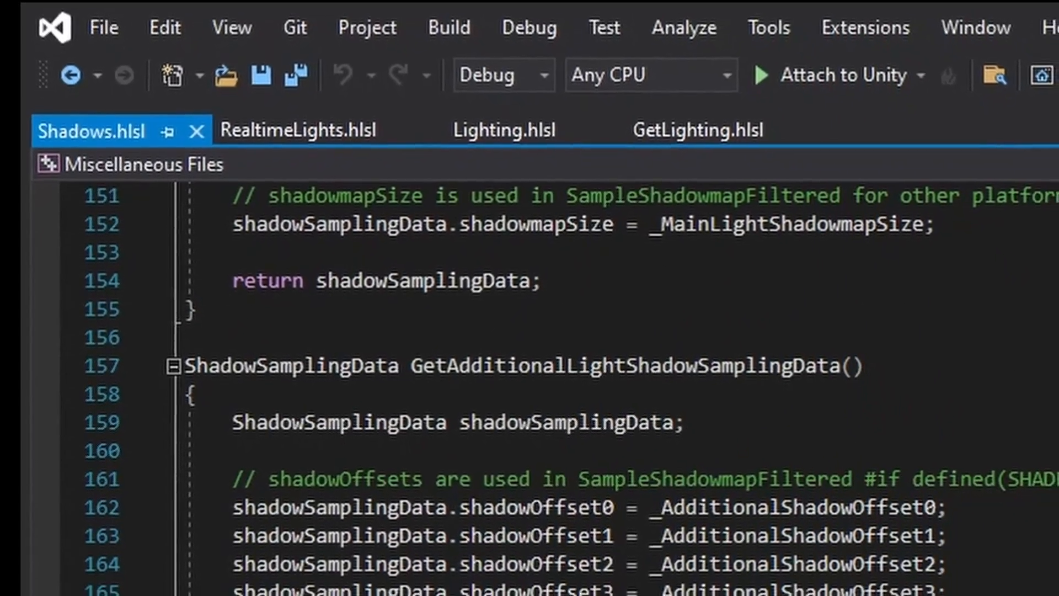
pyautogui.scroll(-3)
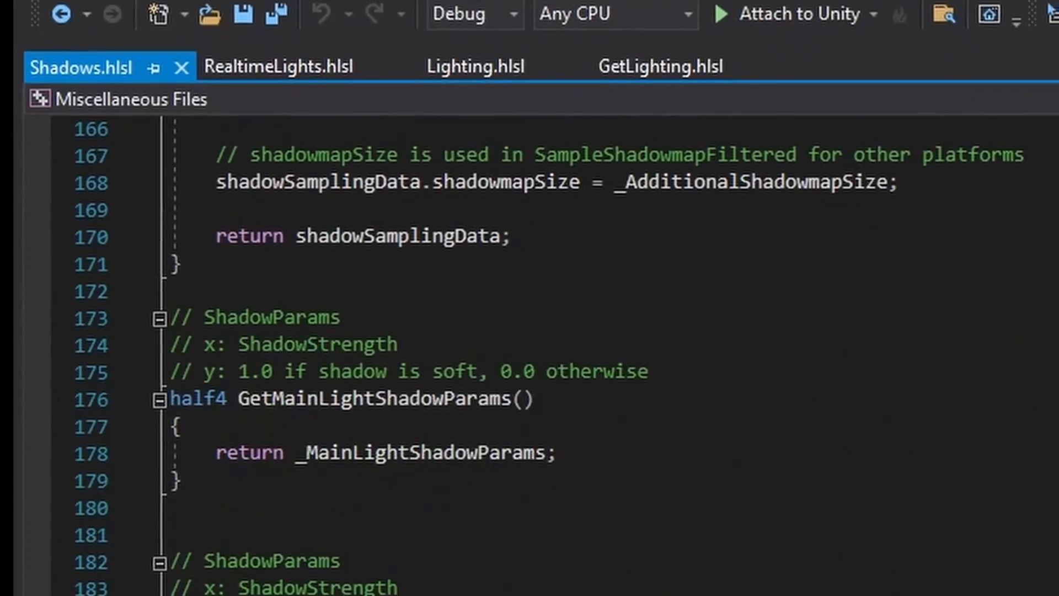
pyautogui.scroll(-3)
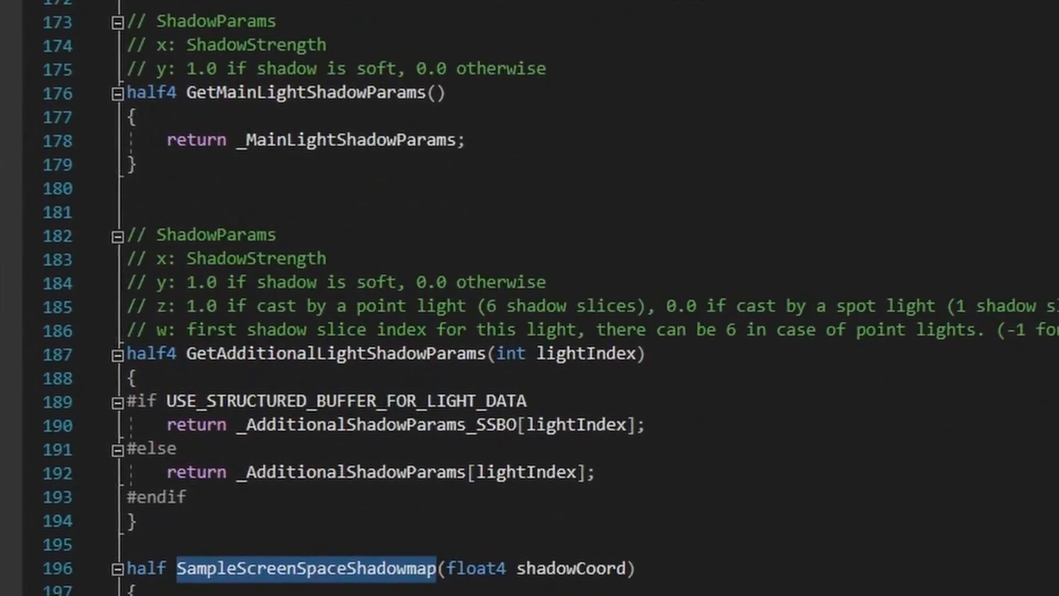
pyautogui.scroll(-3)
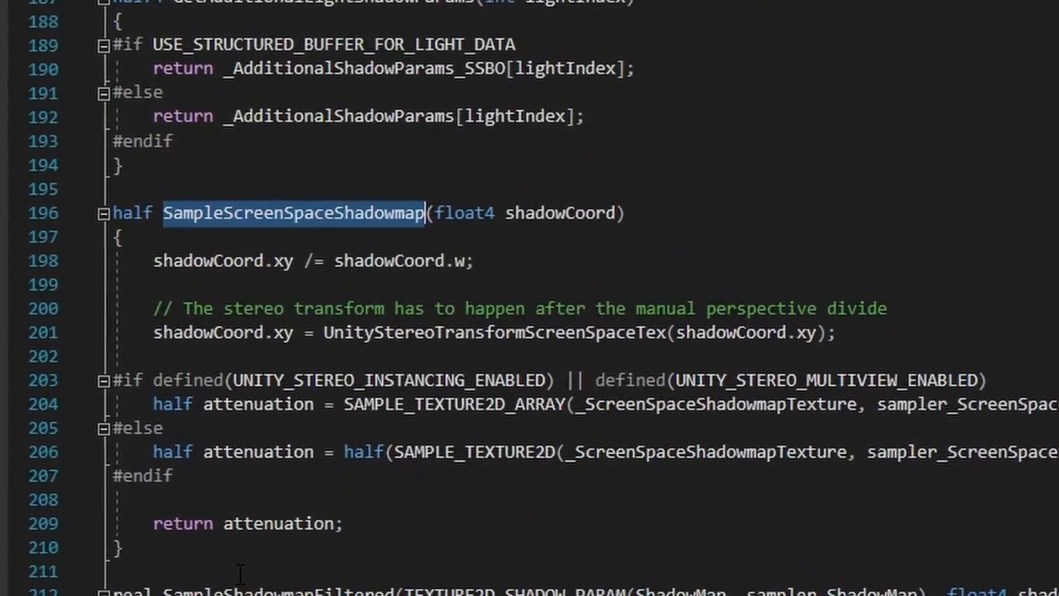
pyautogui.scroll(-3)
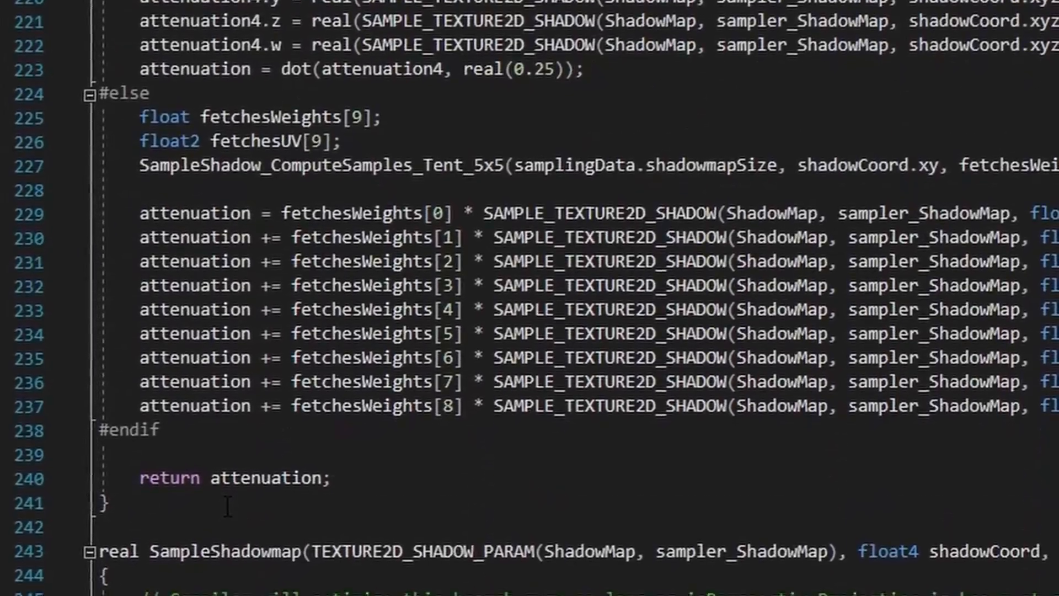
pyautogui.scroll(-3)
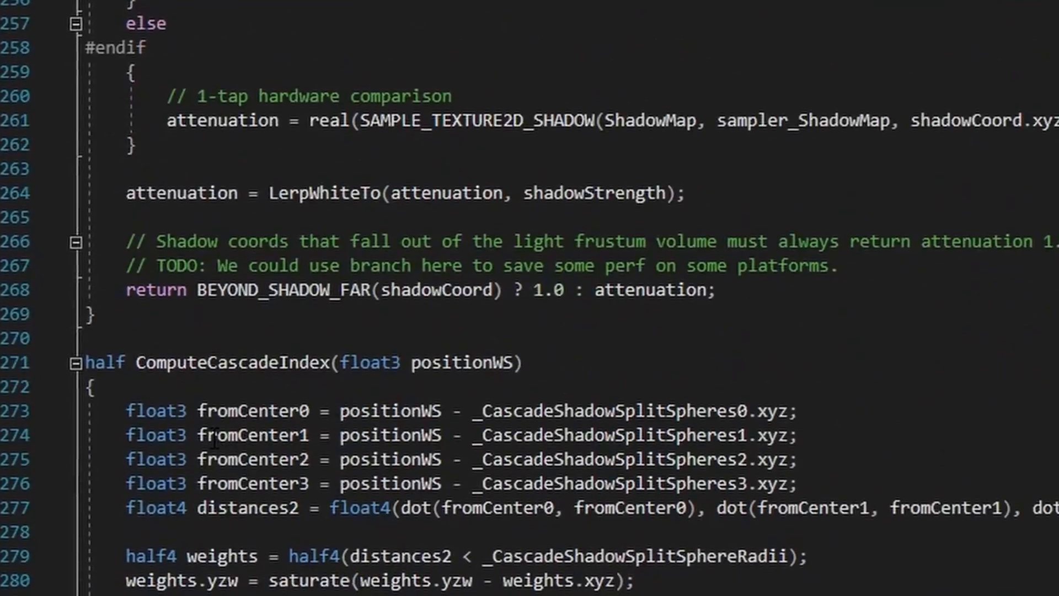
pyautogui.scroll(-3)
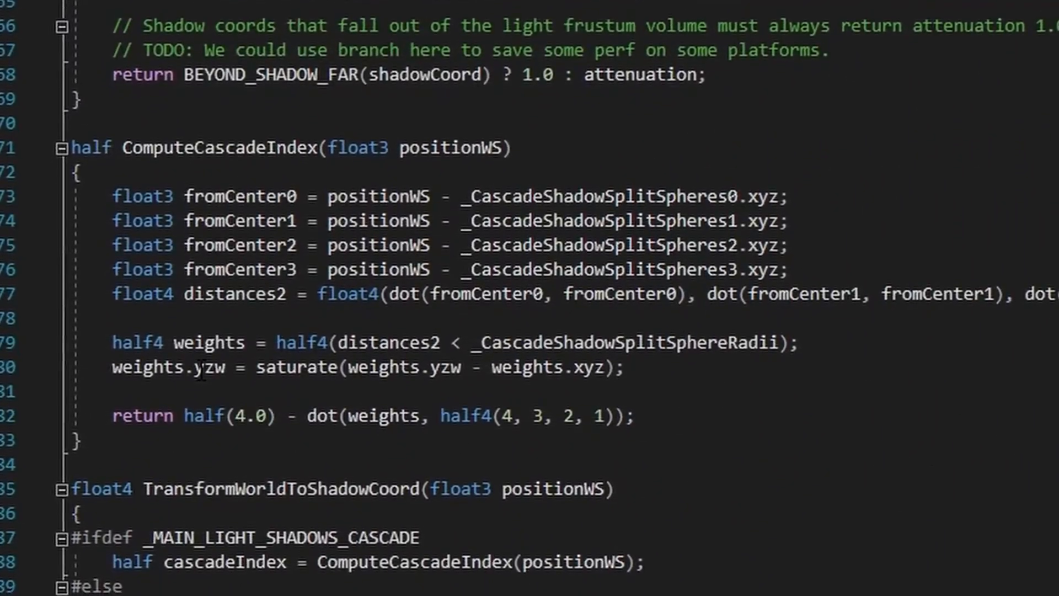
pyautogui.doubleClick(268, 424)
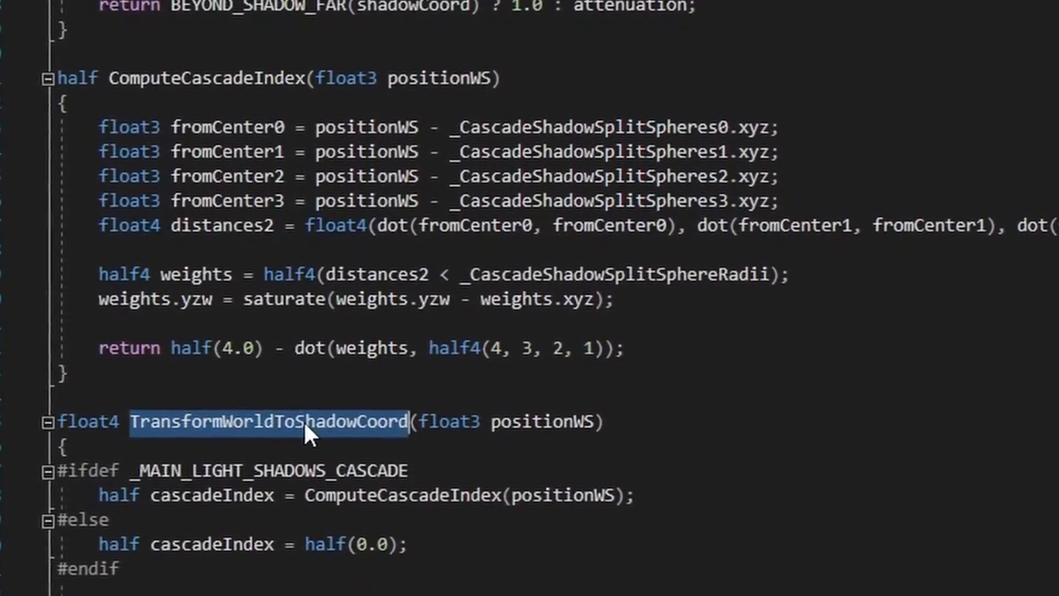
pyautogui.scroll(-3)
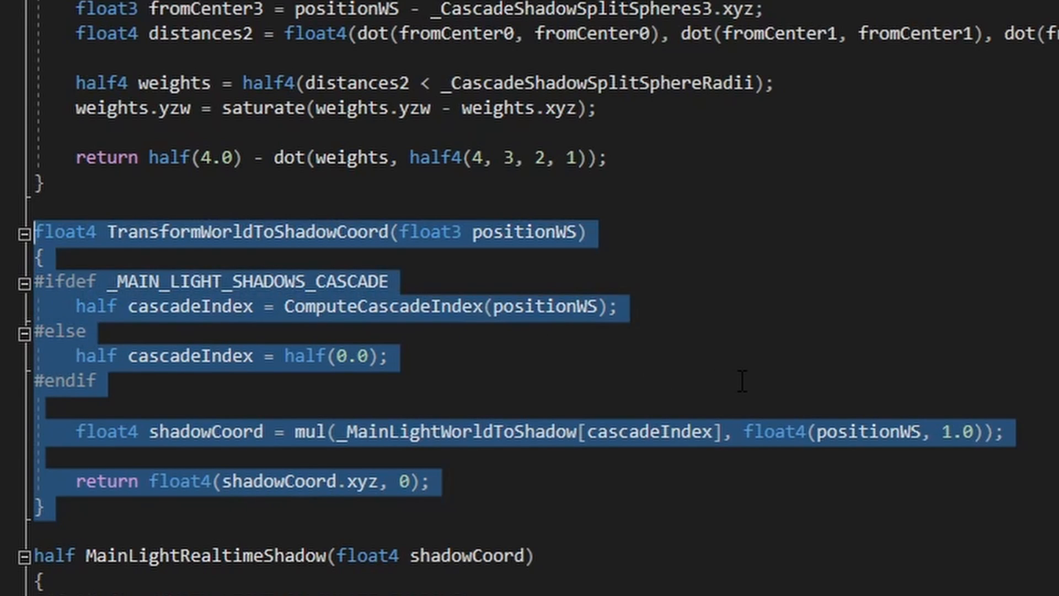
# - Back in GetLighting.hlsl, begin a '//Position WO...' comment line in the else branch
pyautogui.write('//Position WO')
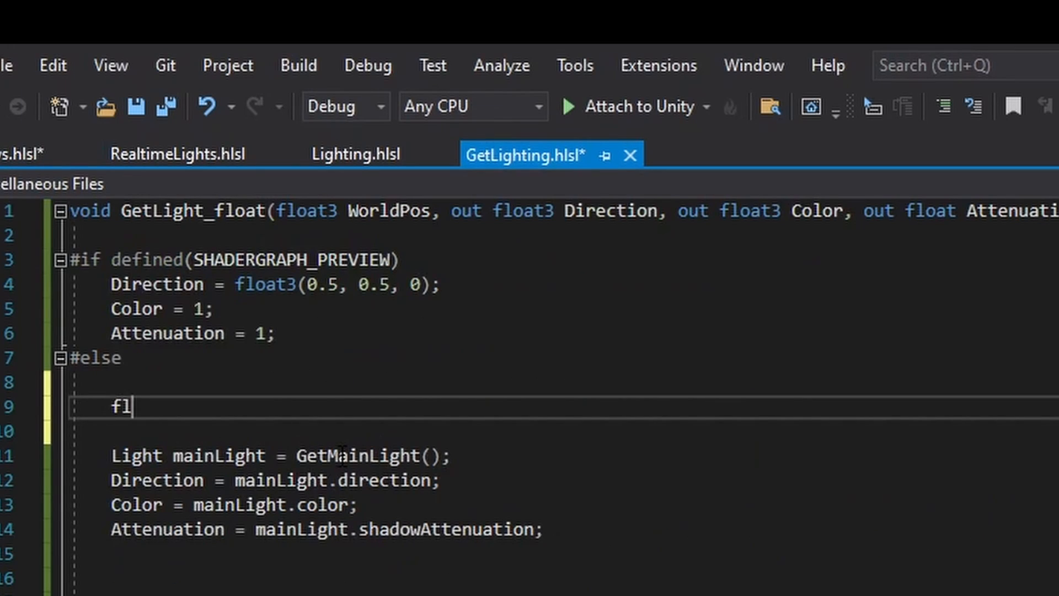
# - Write float4 sCoord = TransformWorldToShadowCoord(WorldPos); and pass sCoord into GetMainLight
pyautogui.write('oat4')
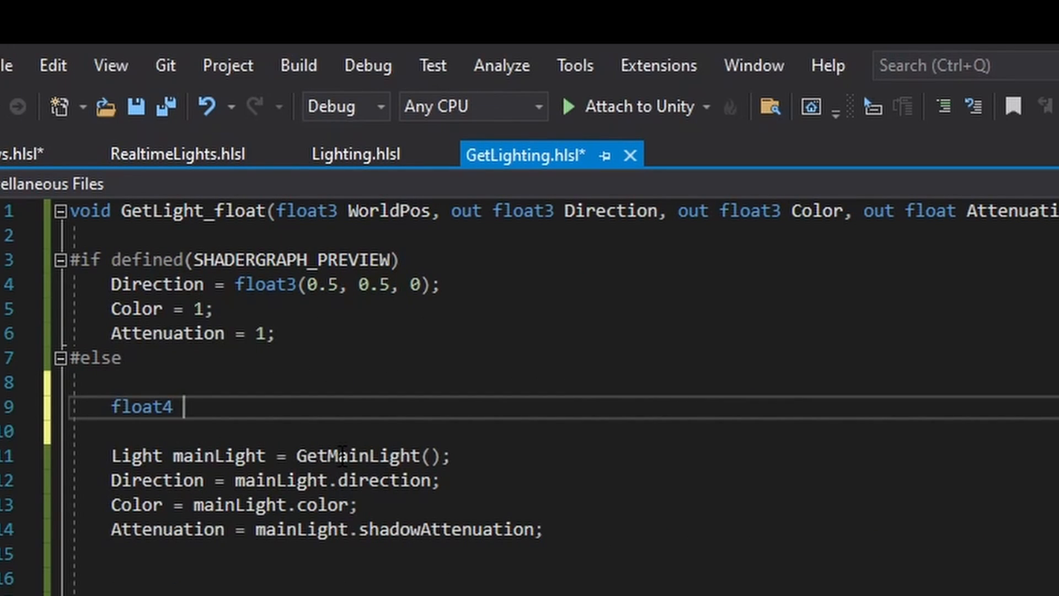
pyautogui.write('sCoord = TransformWorldToShadowCoord')
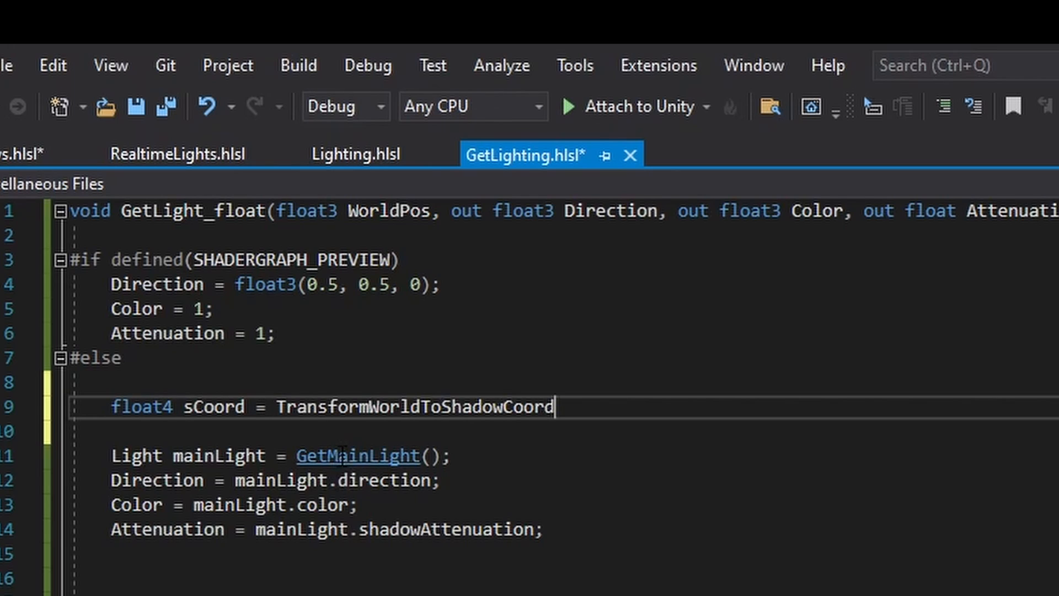
pyautogui.write('(Wo')
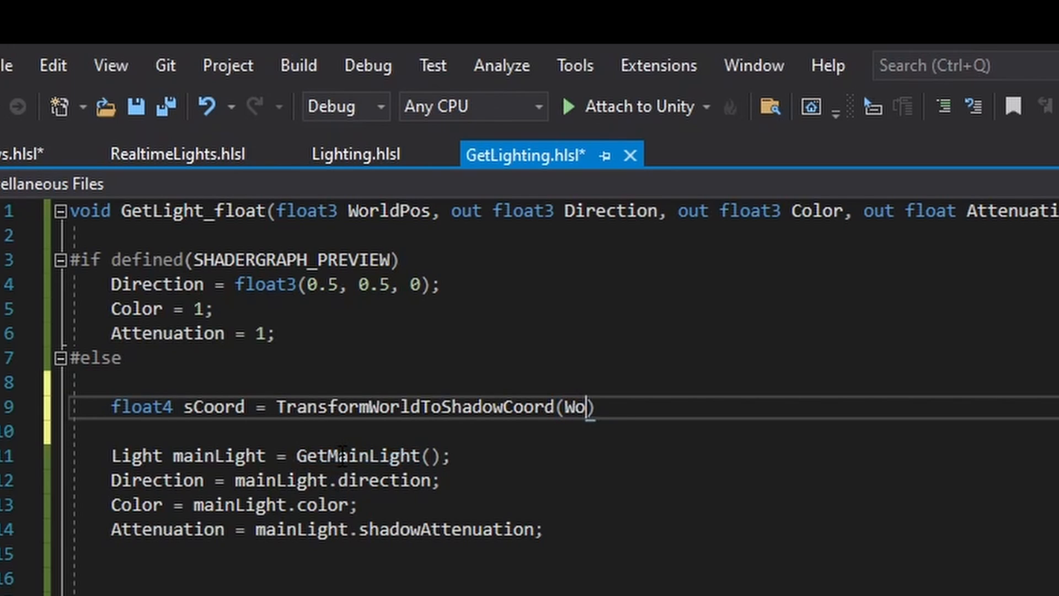
pyautogui.write('rldPos')
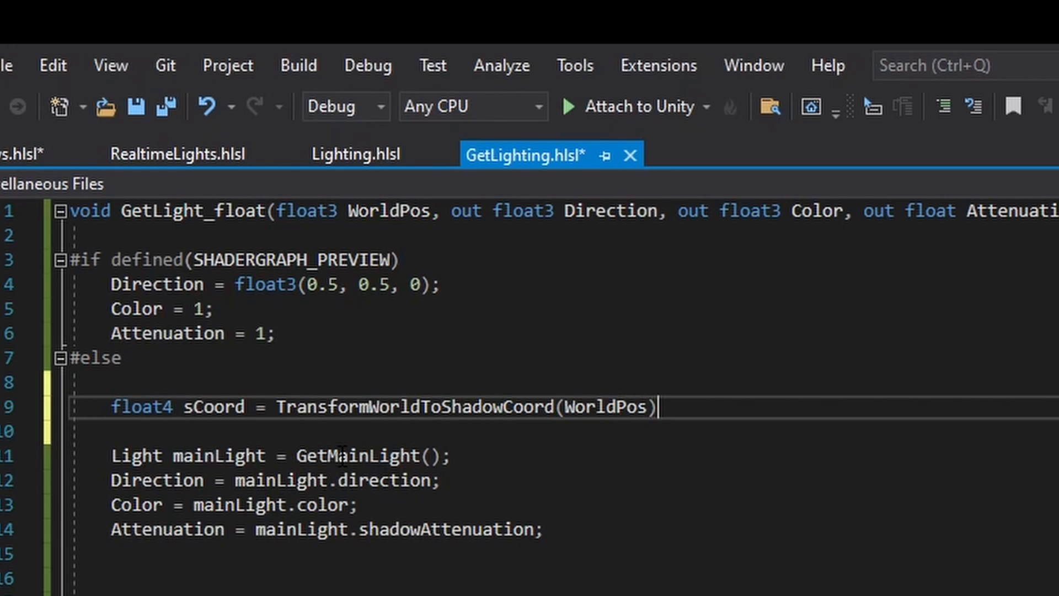
pyautogui.write(';')
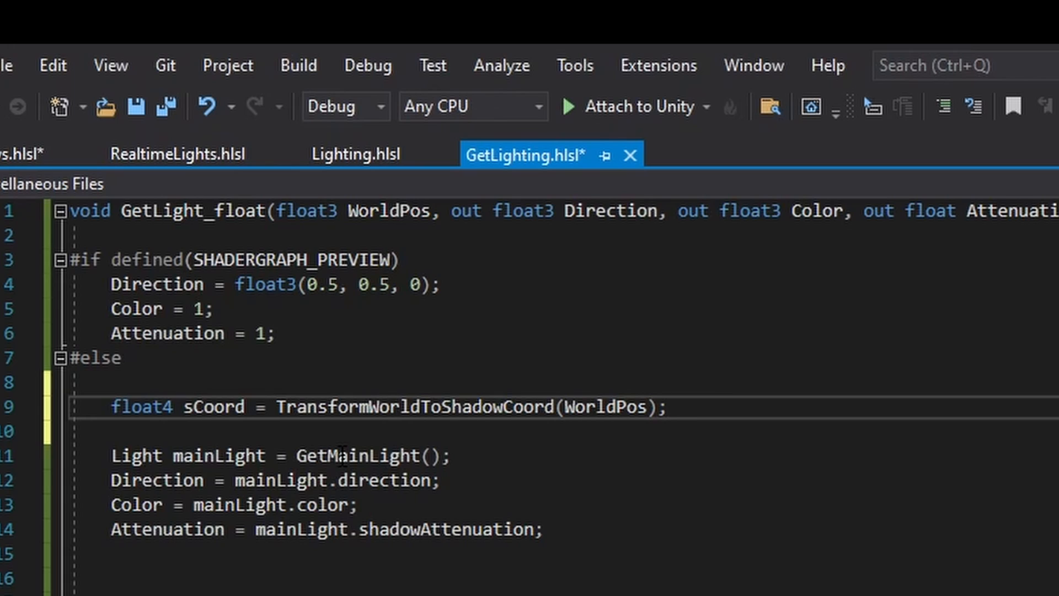
pyautogui.write('s')
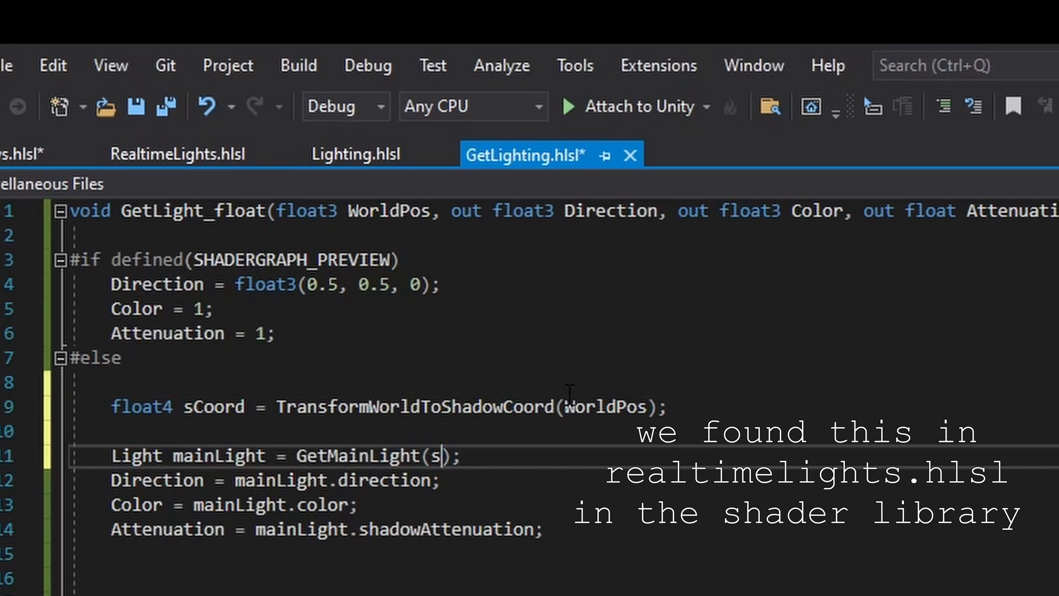
pyautogui.write('Coord')
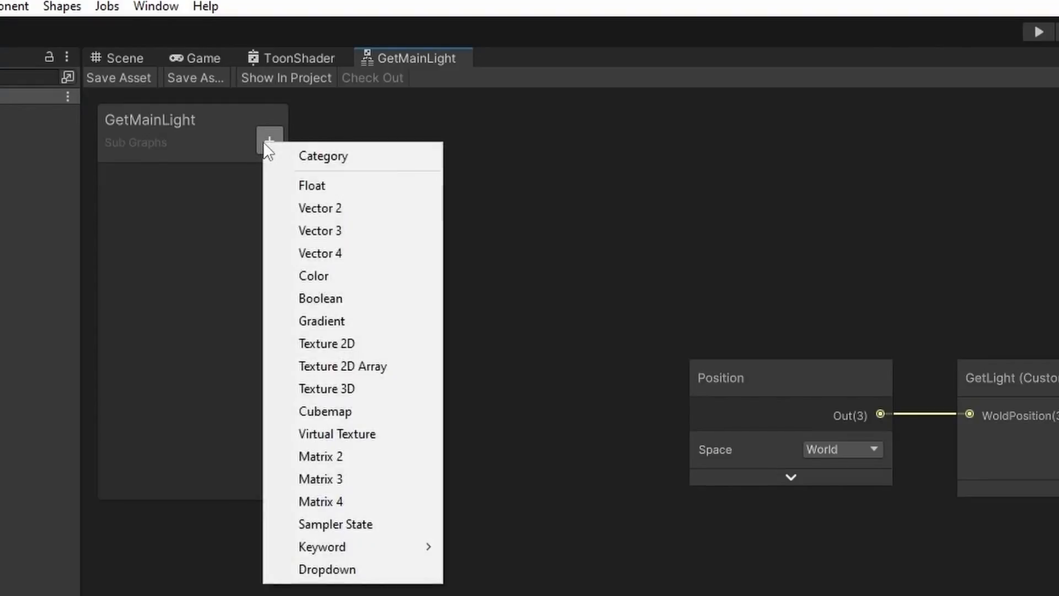
pyautogui.moveTo(325, 547)
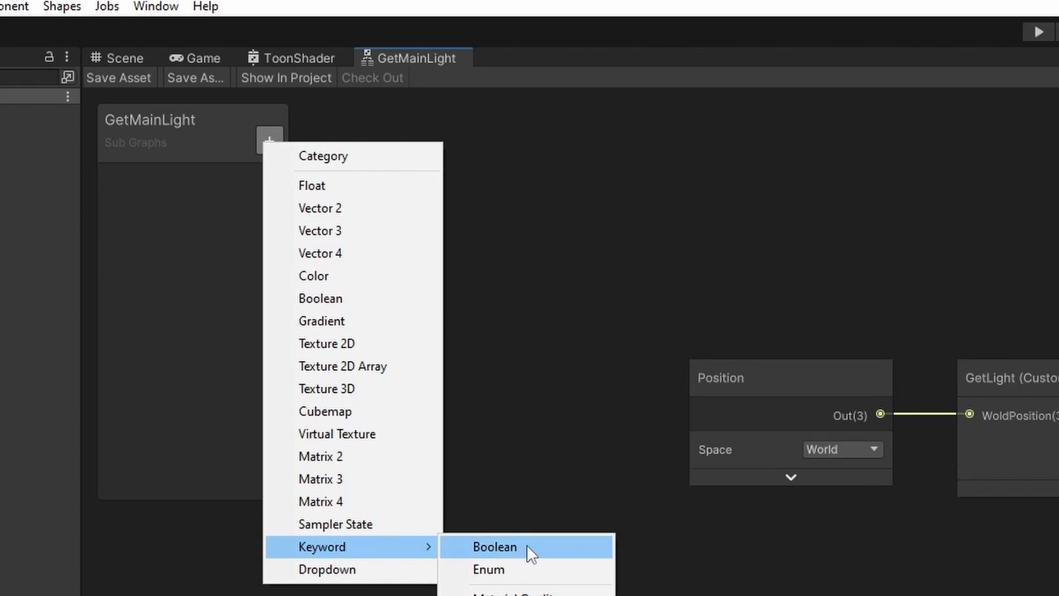
# - Add a Boolean keyword to the subgraph blackboard and name it MainLightShadows
pyautogui.click(494, 547)
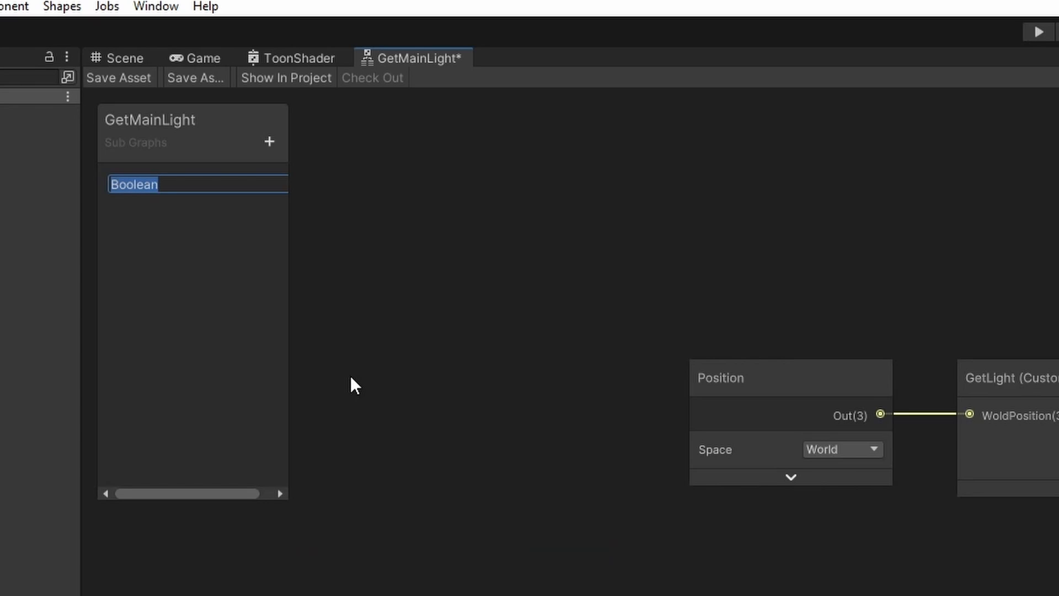
pyautogui.write('MainLightShadows')
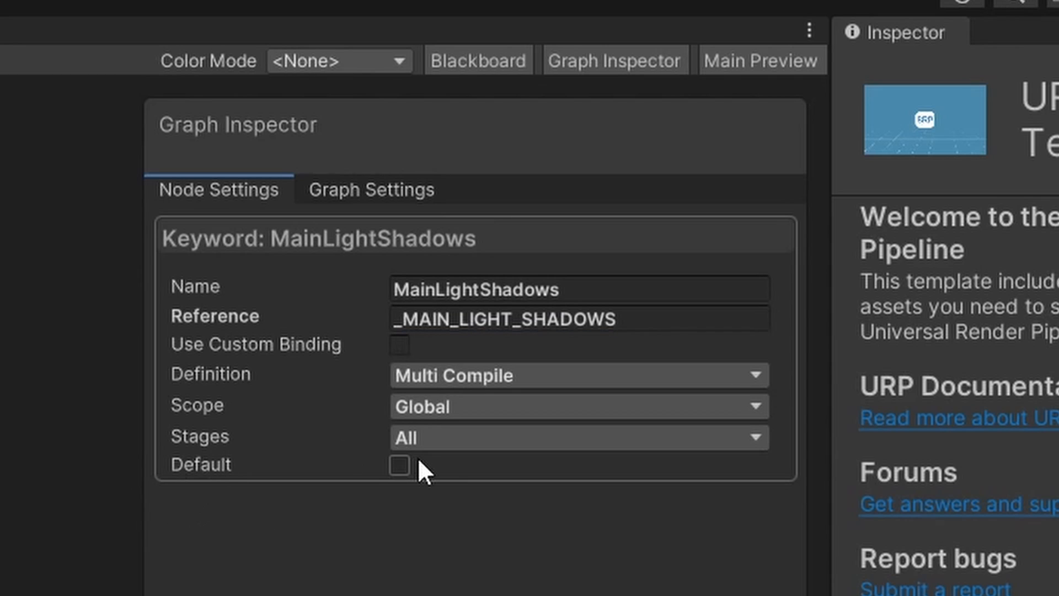
# - Set MainLightShadows to Multi Compile and make the new SoftShadows (_SOFT_SHADOWS) keyword Global scope
pyautogui.click(399, 466)
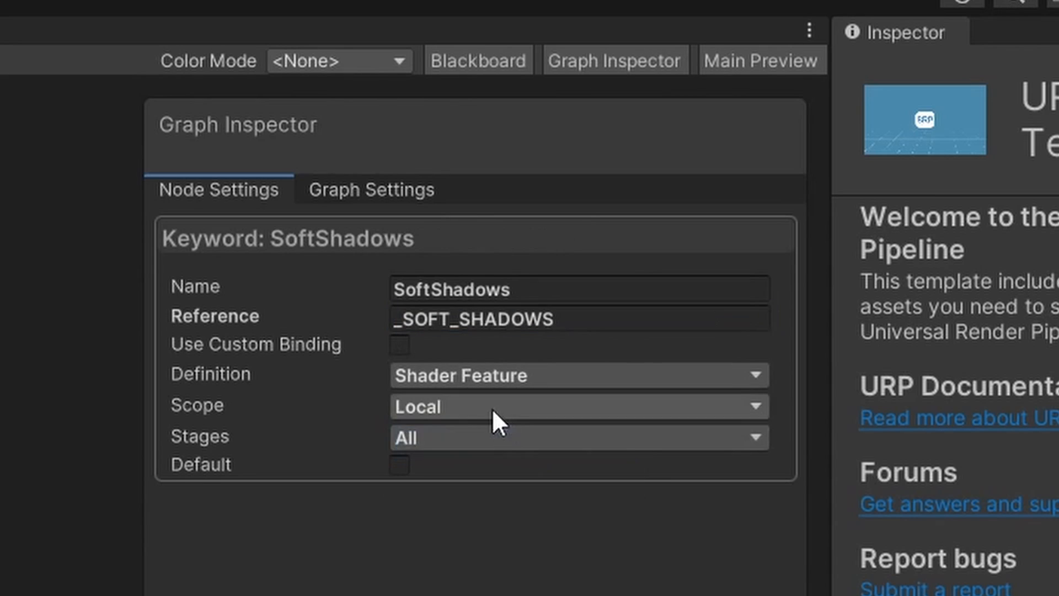
pyautogui.click(577, 406)
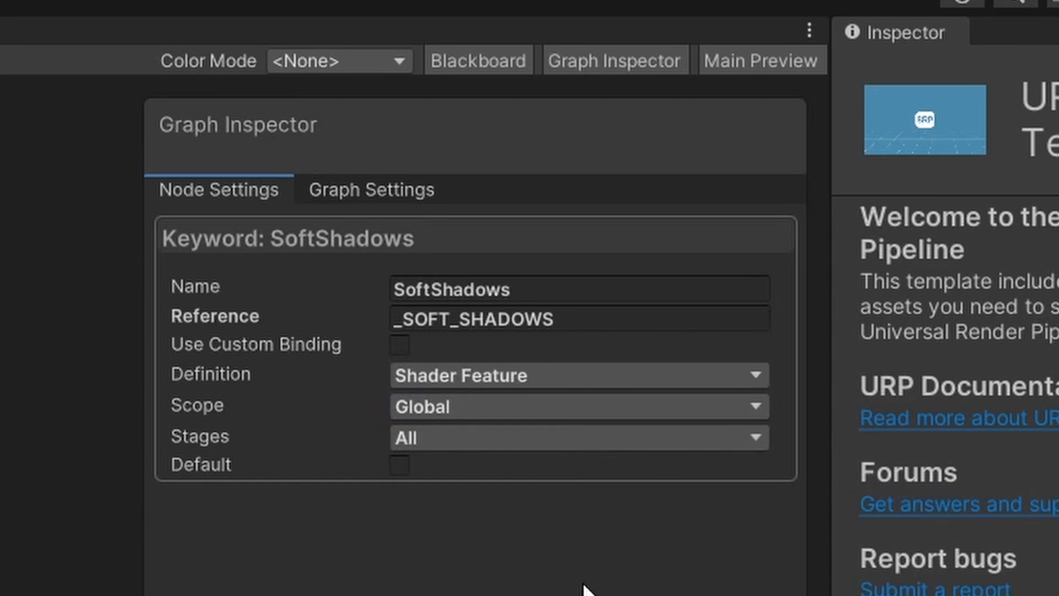